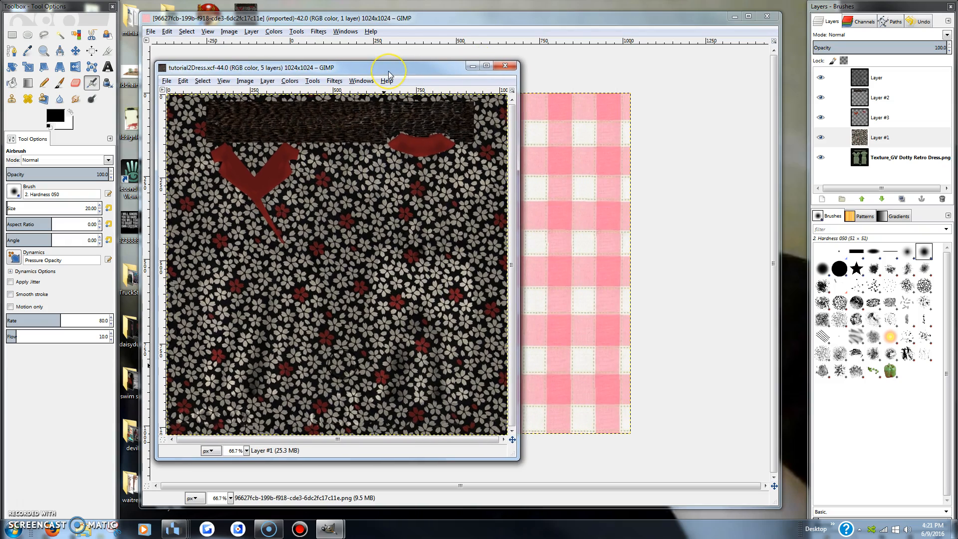
mouse_move(387, 73)
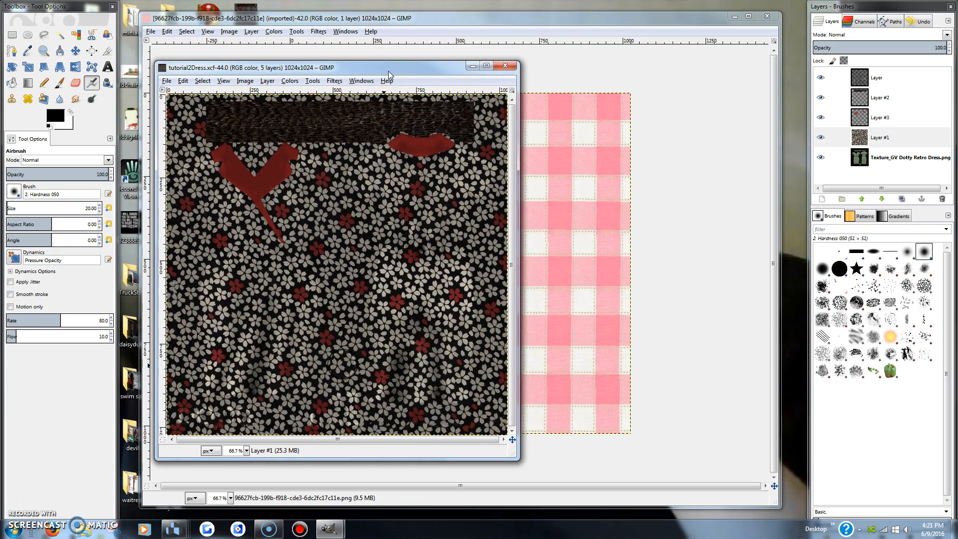
mouse_move(400, 70)
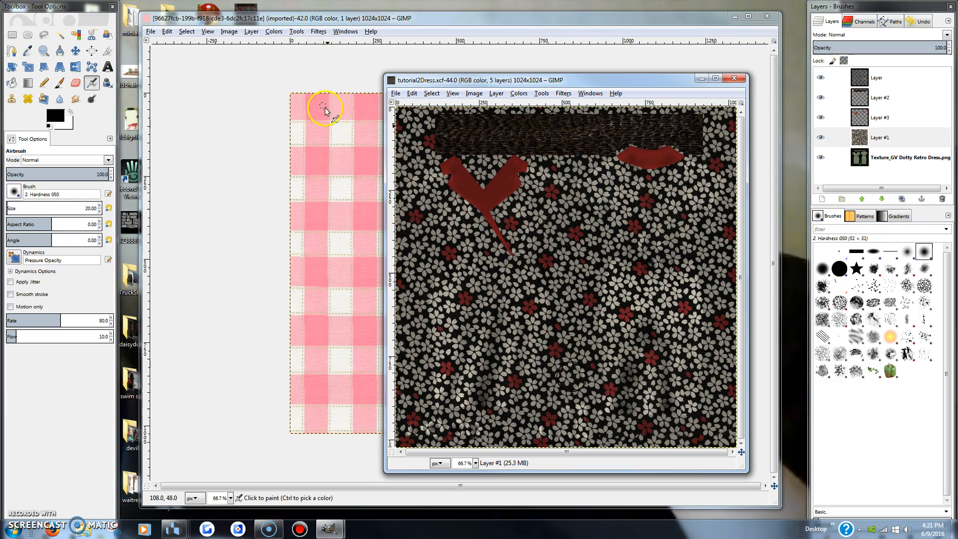
mouse_move(354, 250)
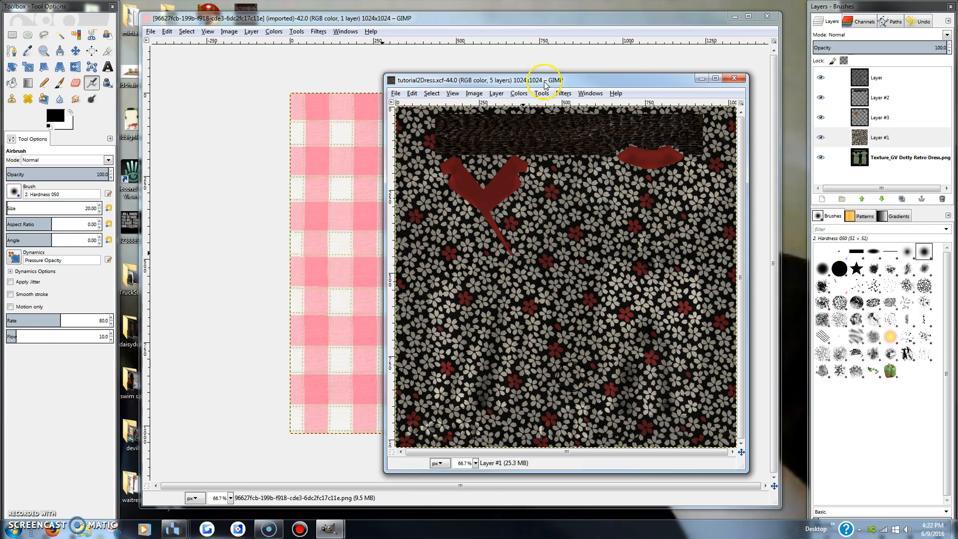
- Move the tutorial2Dress.xcf window aside so the pink gingham image shows
drag(544, 78, 369, 72)
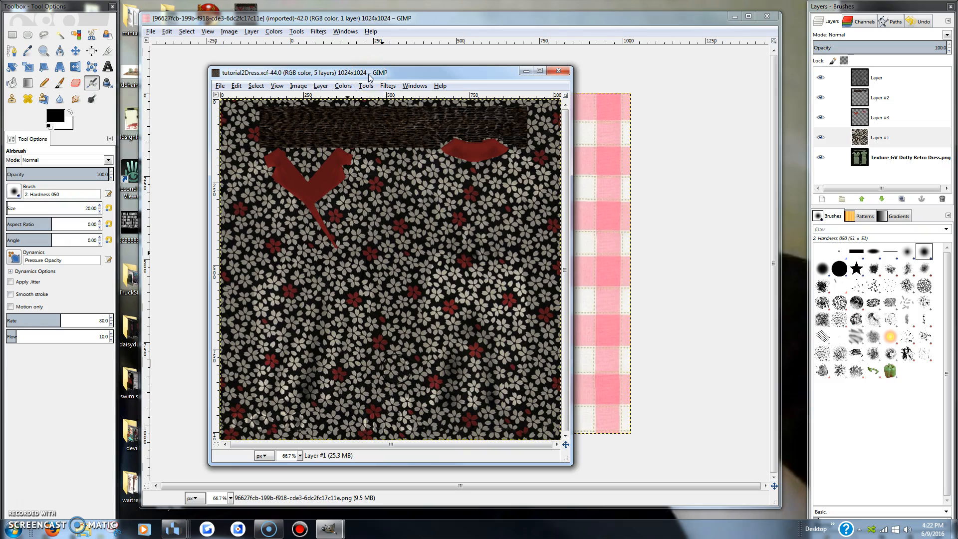
mouse_move(432, 298)
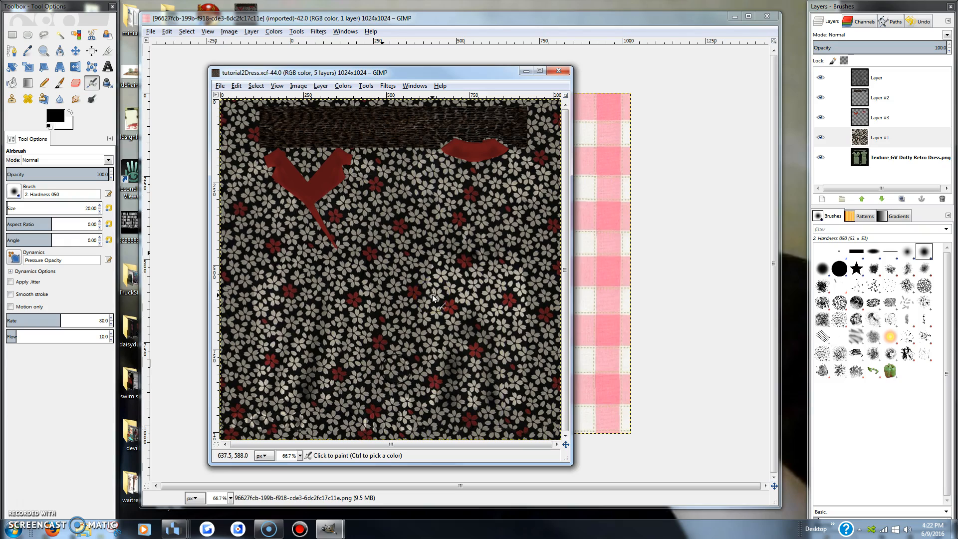
mouse_move(510, 130)
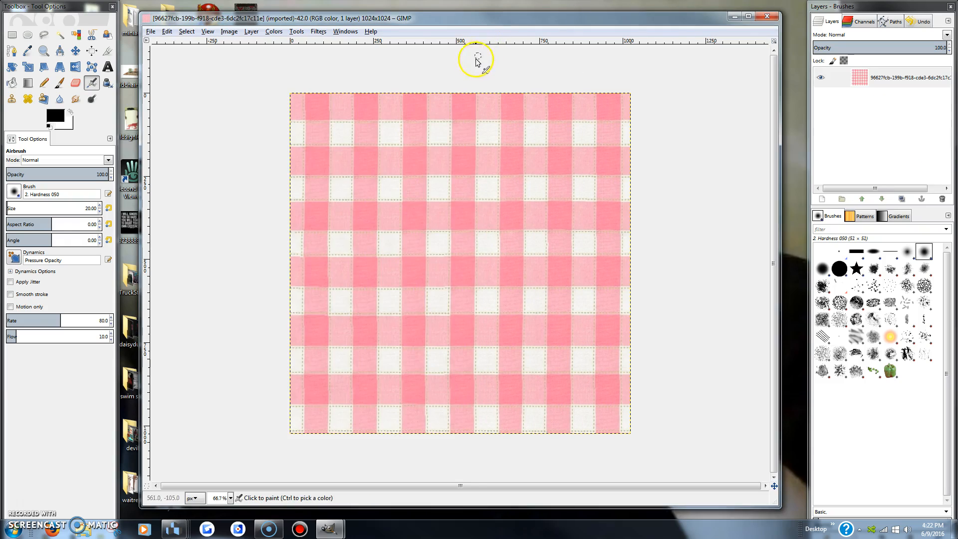
mouse_move(318, 37)
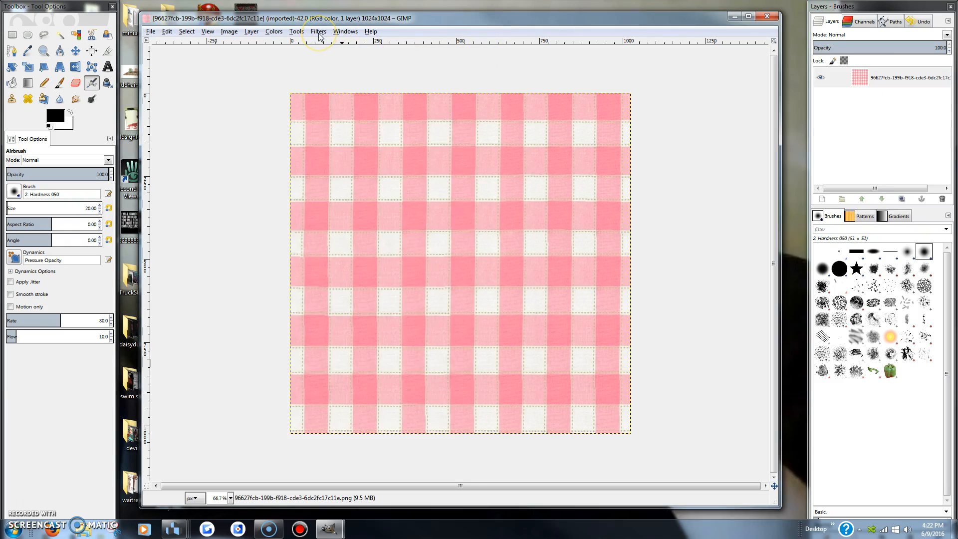
- Tile the gingham with Filters > Map > Tile to 2048 by 2048
click(318, 31)
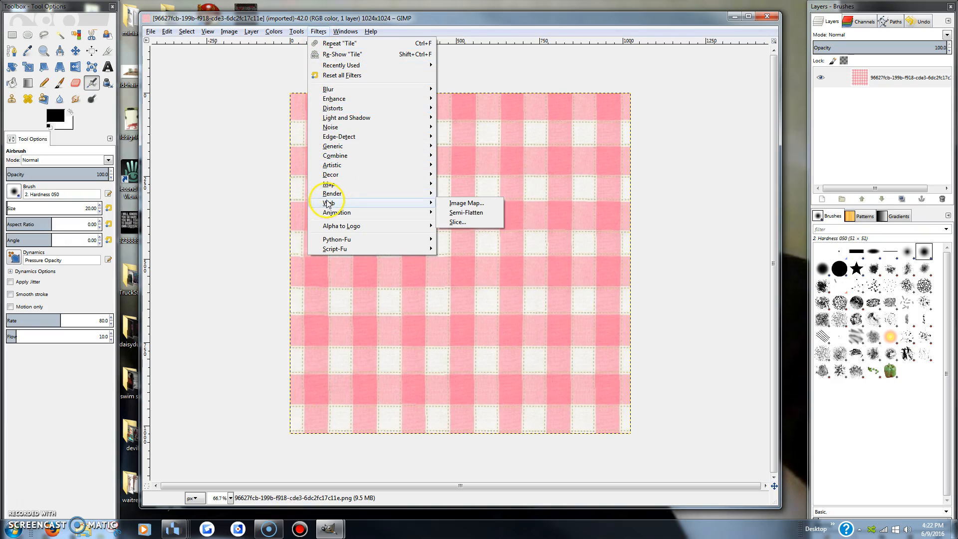
mouse_move(331, 184)
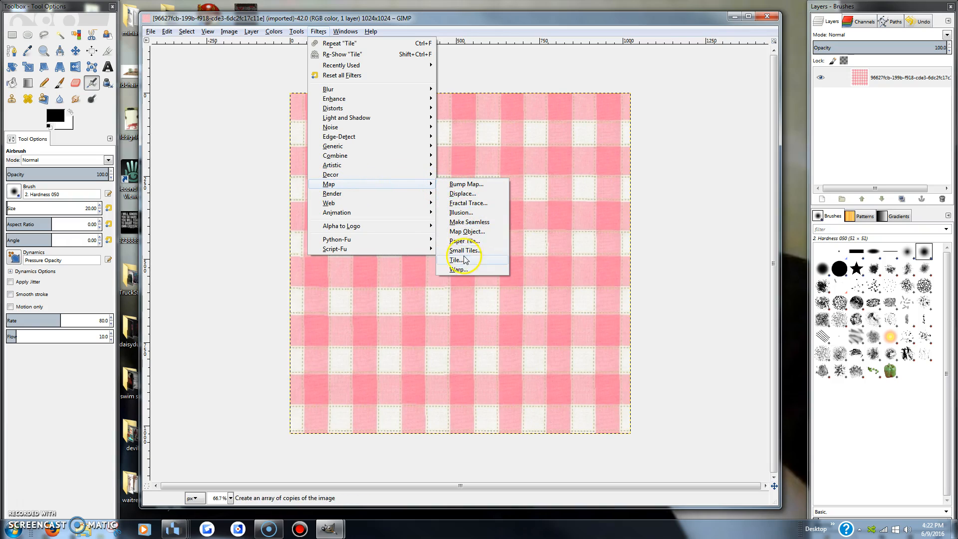
click(455, 259)
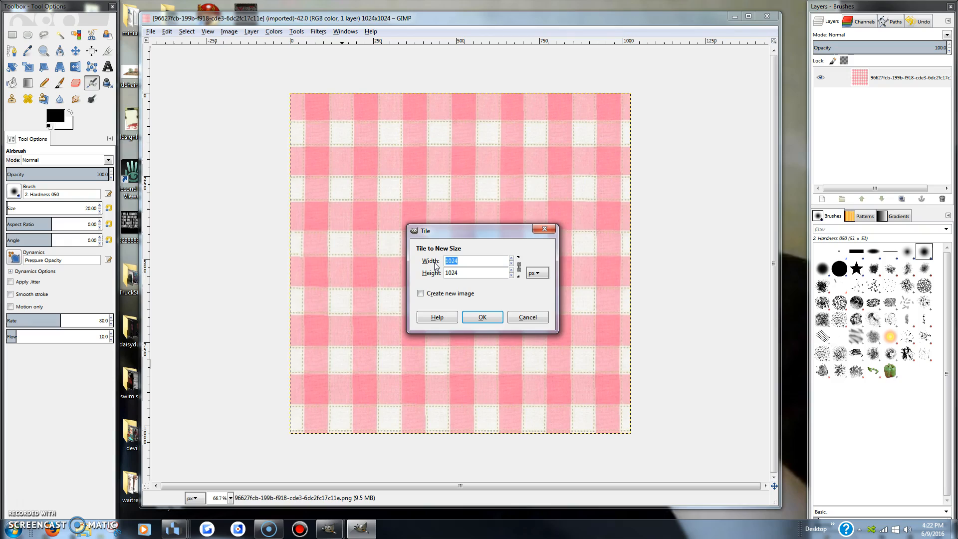
text(2048)
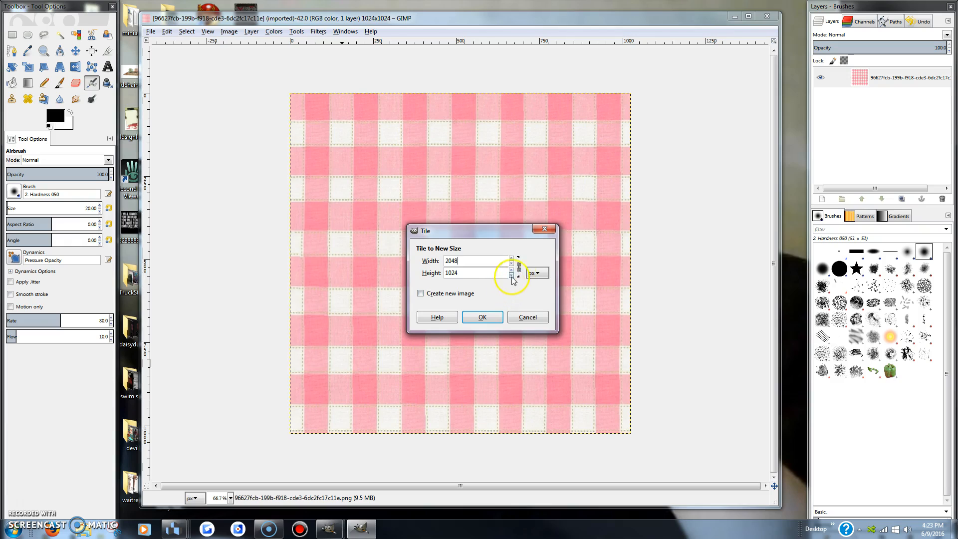
mouse_move(492, 290)
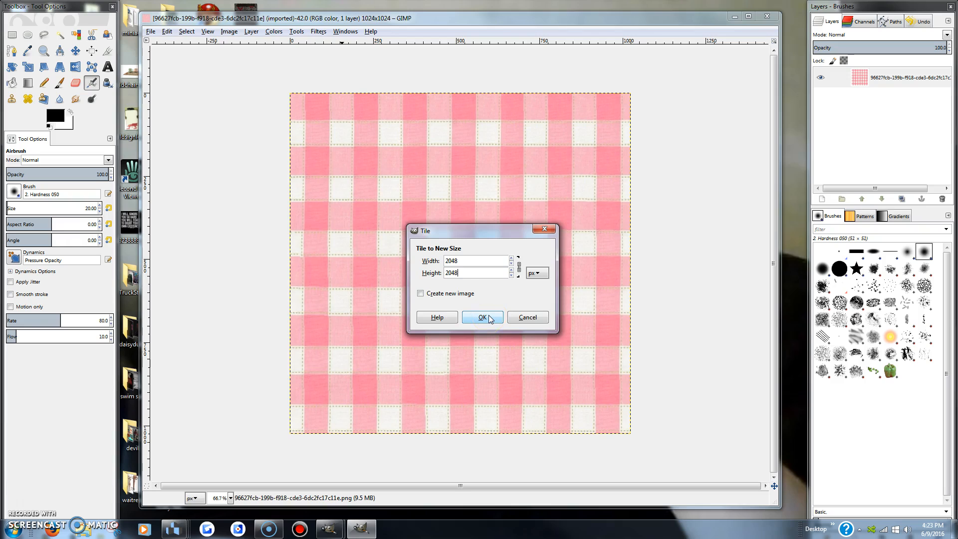
click(480, 317)
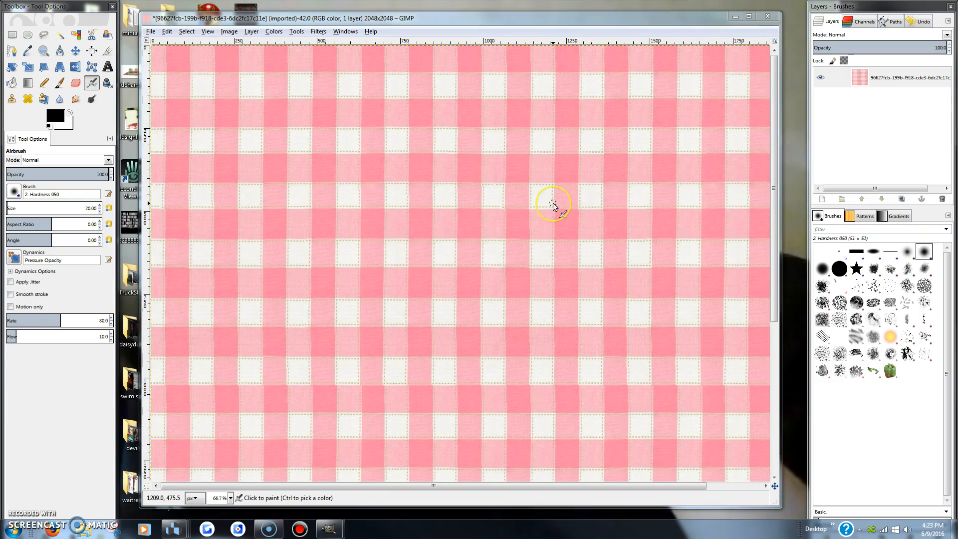
mouse_move(776, 207)
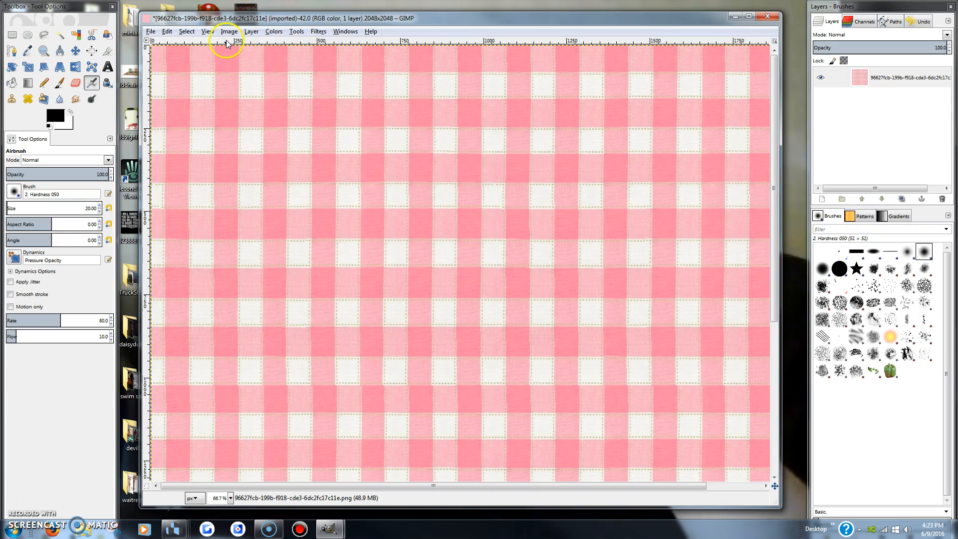
- Scale the tiled gingham image down to 1024 by 1024 pixels
click(229, 31)
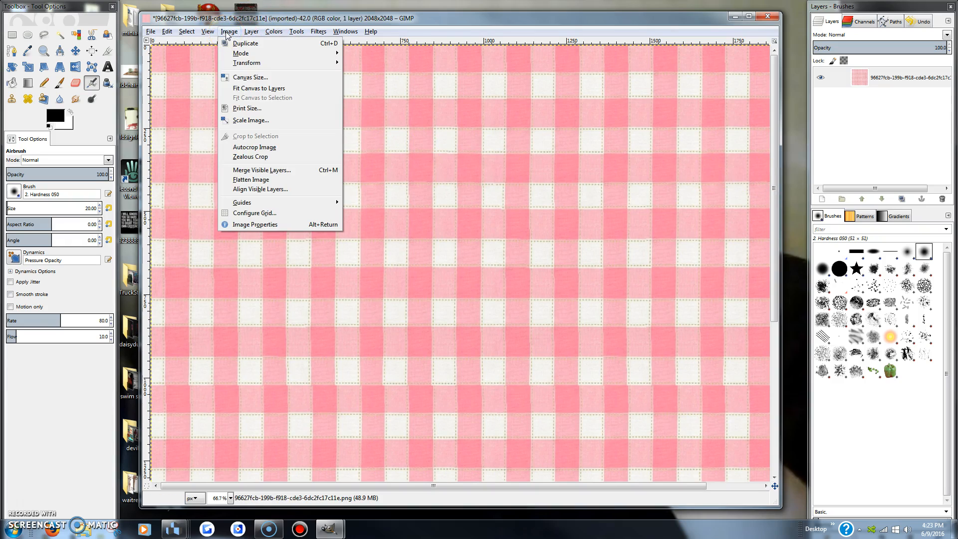
click(249, 120)
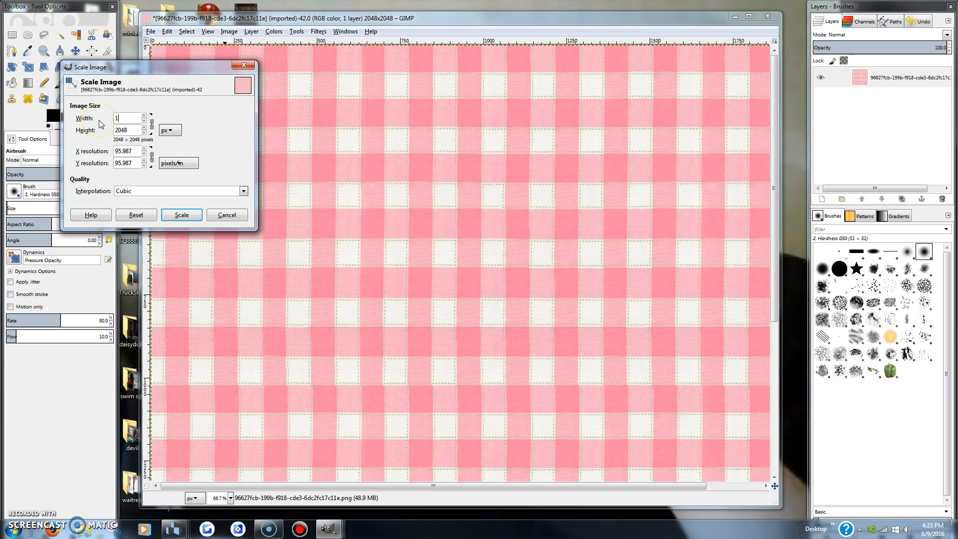
text(1024)
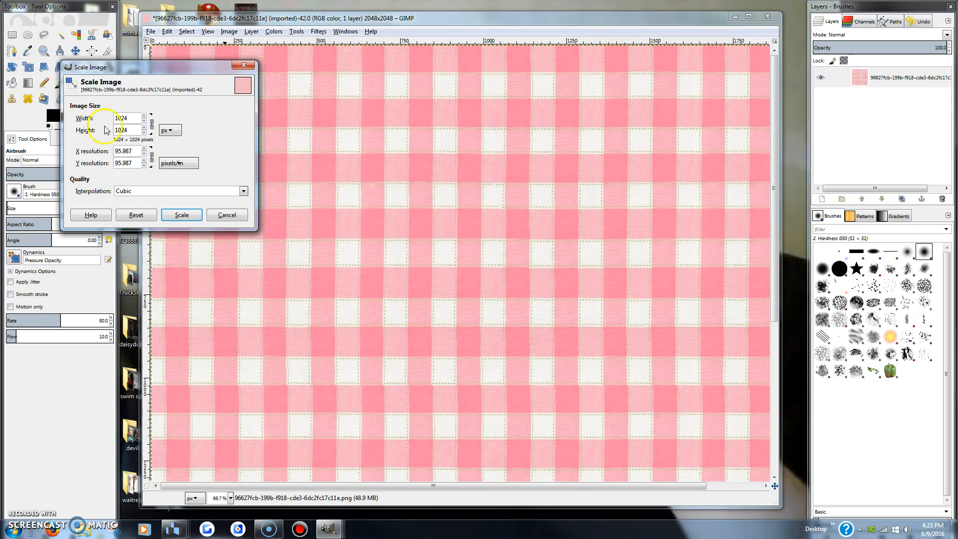
click(181, 214)
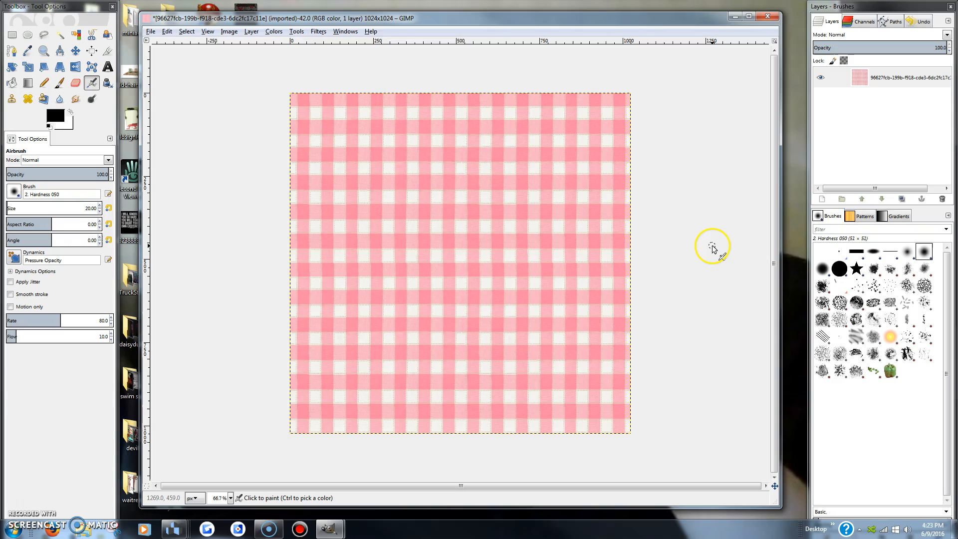
mouse_move(714, 250)
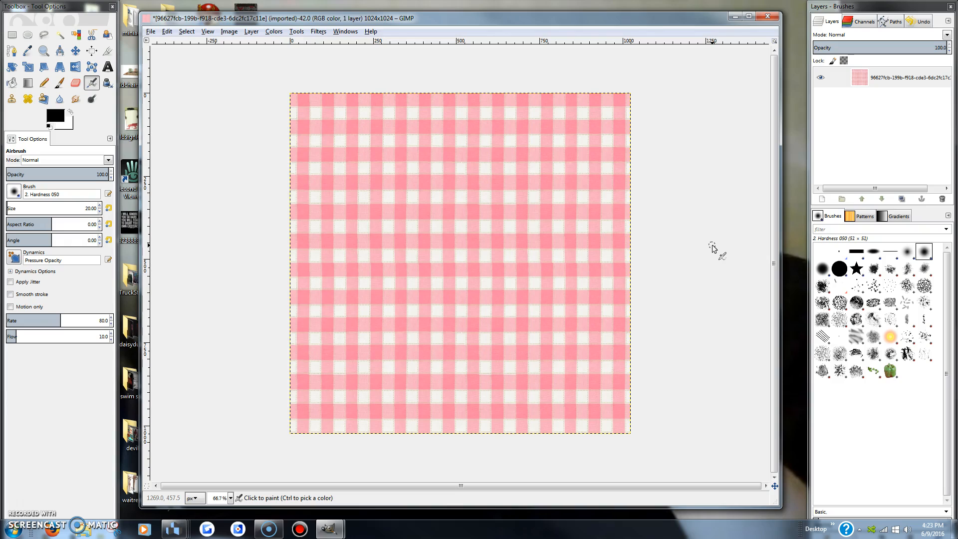
mouse_move(696, 258)
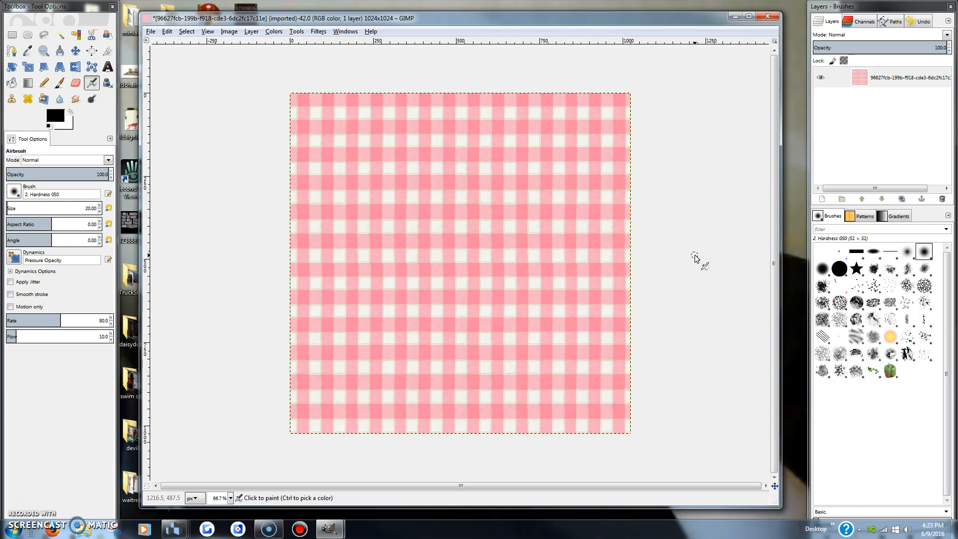
mouse_move(228, 86)
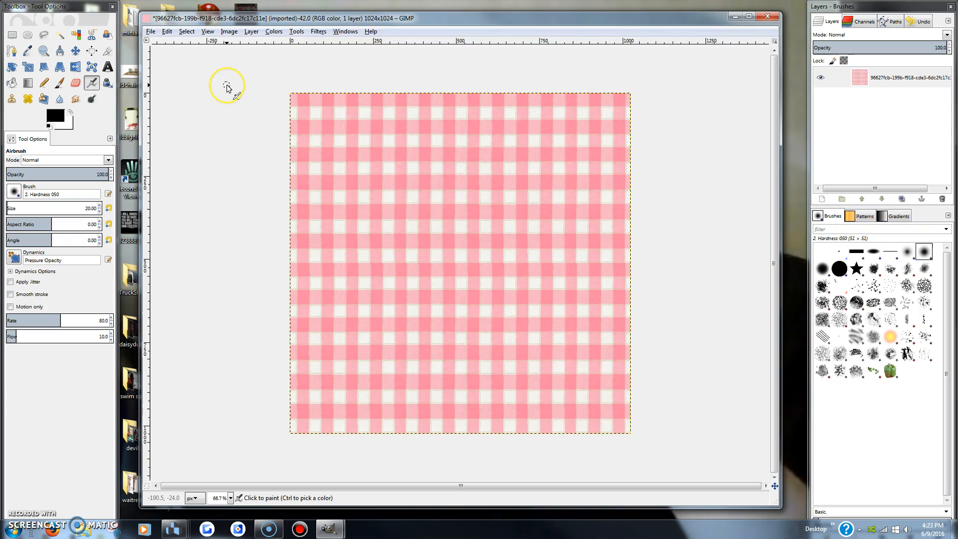
mouse_move(211, 81)
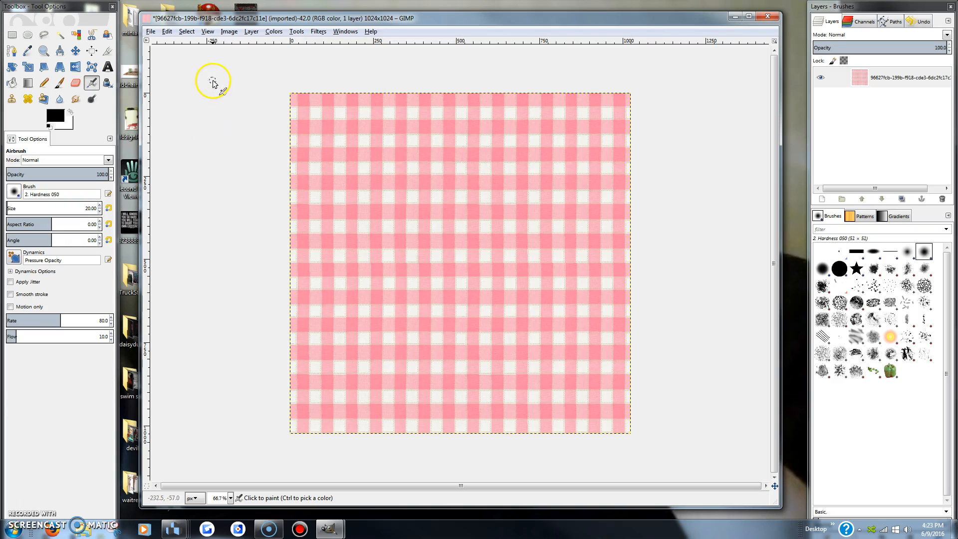
mouse_move(310, 36)
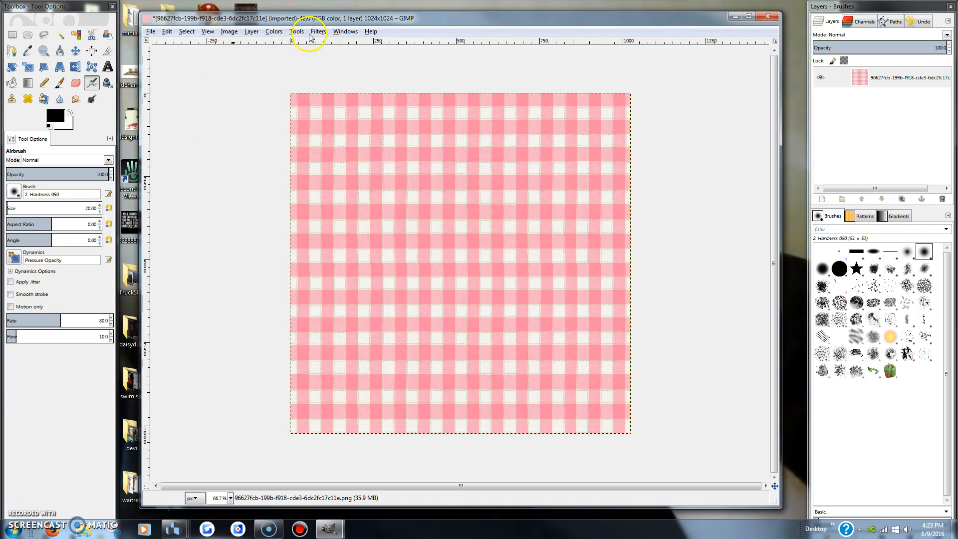
- Tile the gingham again to 2048 by 2048 without creating a new image
click(317, 31)
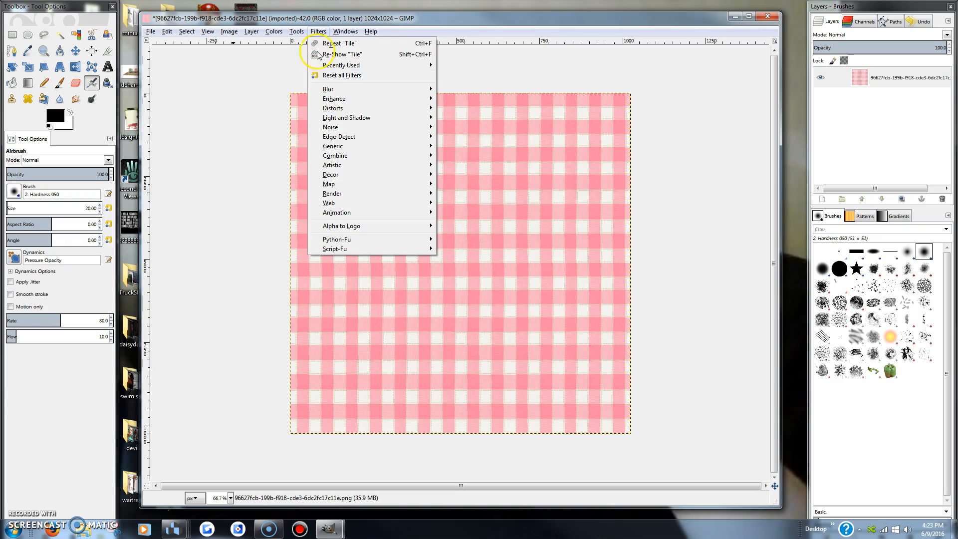
mouse_move(336, 211)
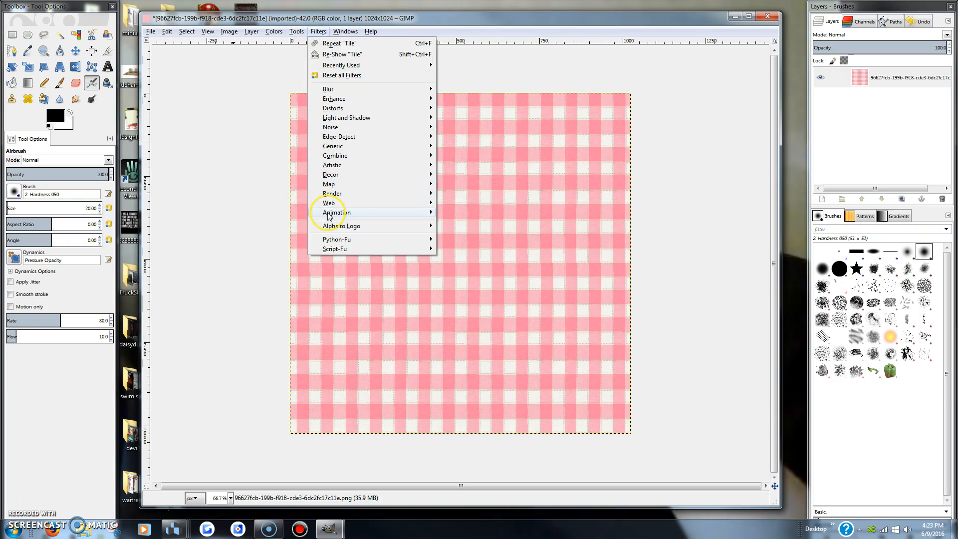
mouse_move(331, 184)
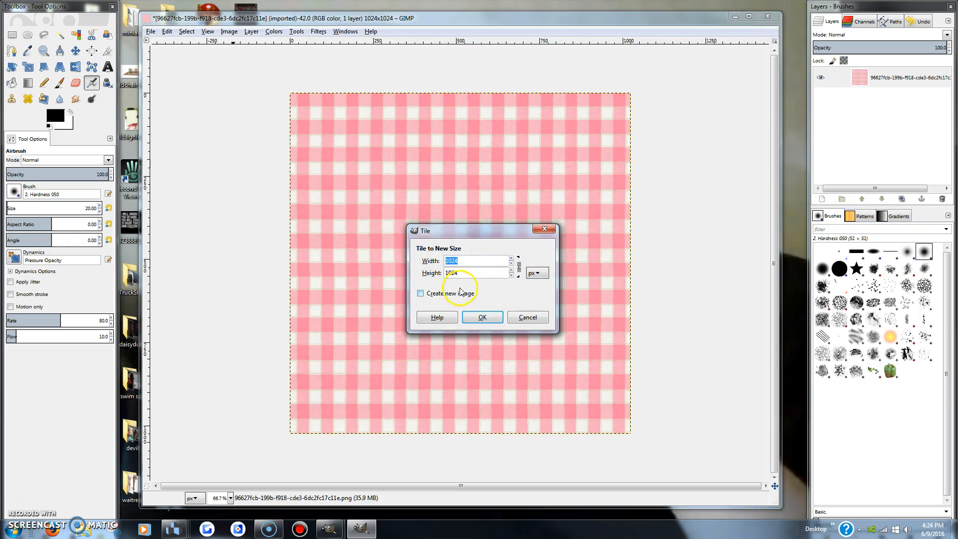
mouse_move(420, 262)
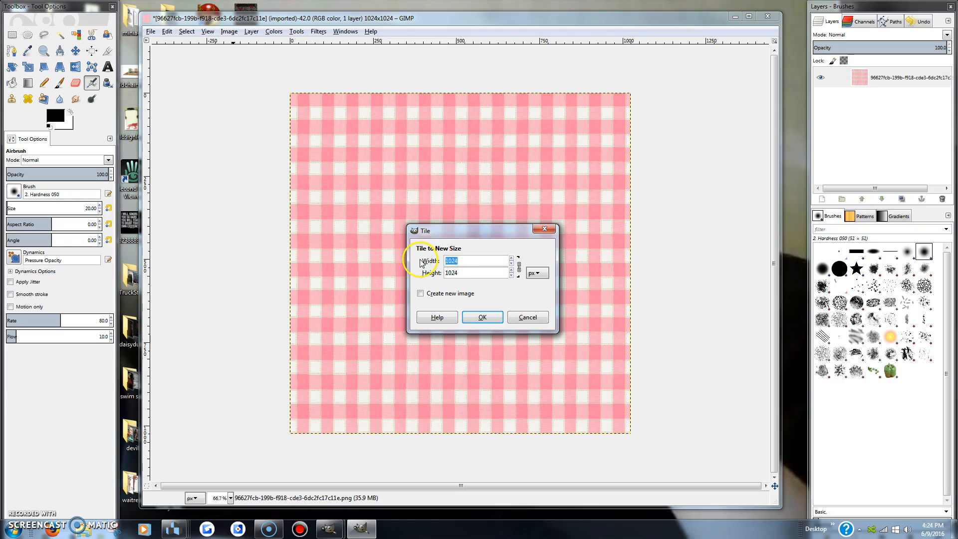
text(20)
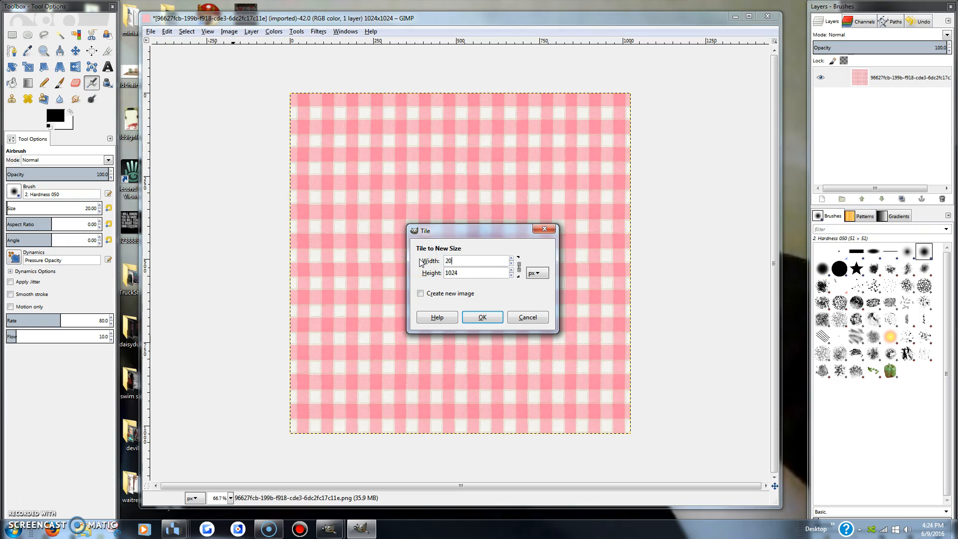
text(2048)
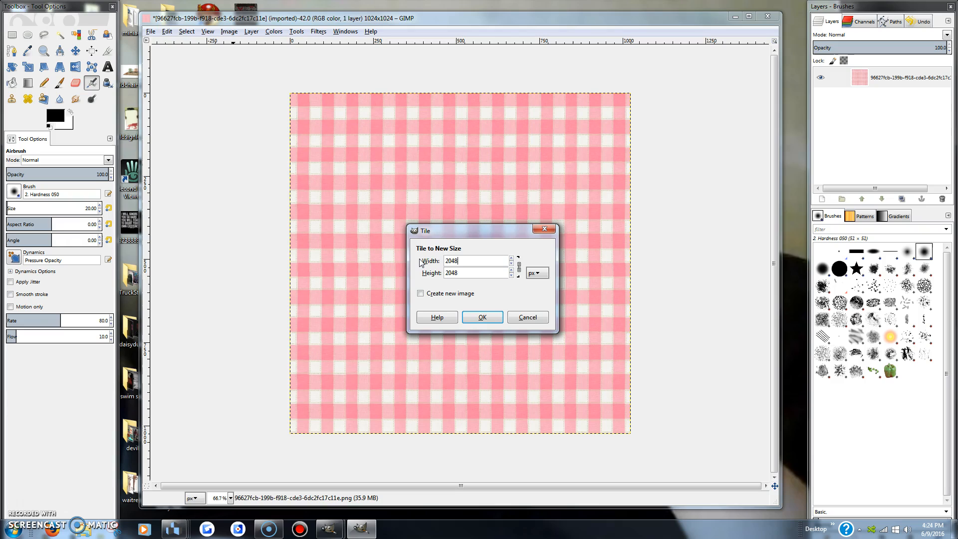
click(480, 316)
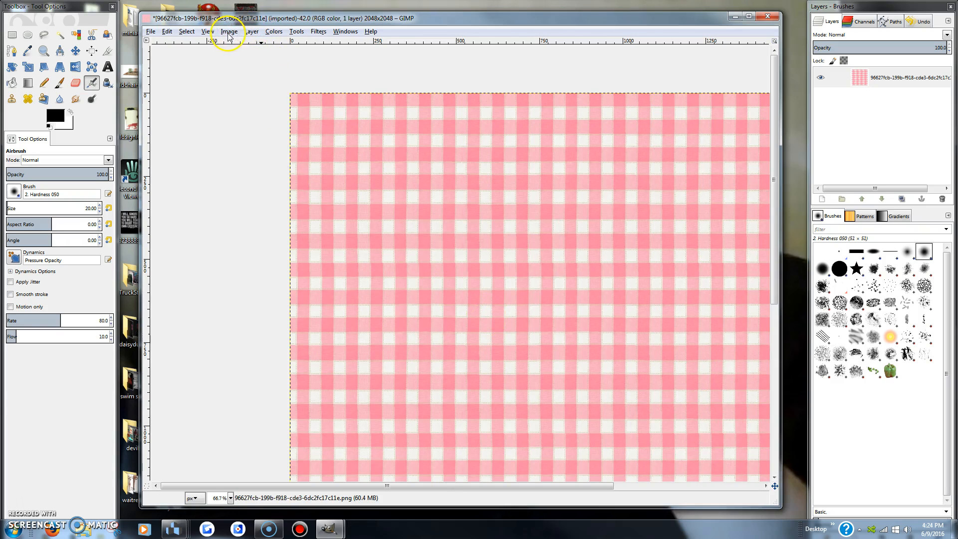
- Scale the gingham image back to 1024 by 1024 with linked dimensions
click(229, 31)
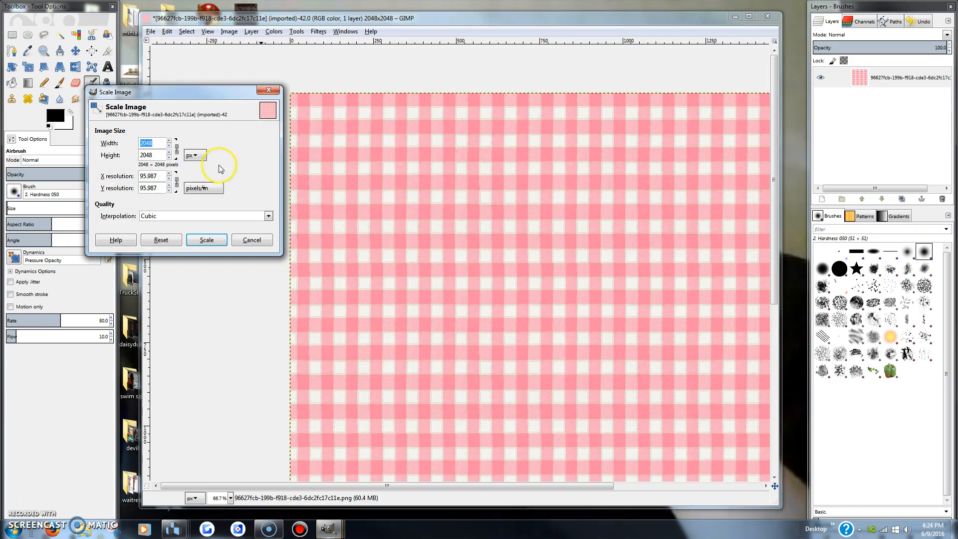
mouse_move(129, 130)
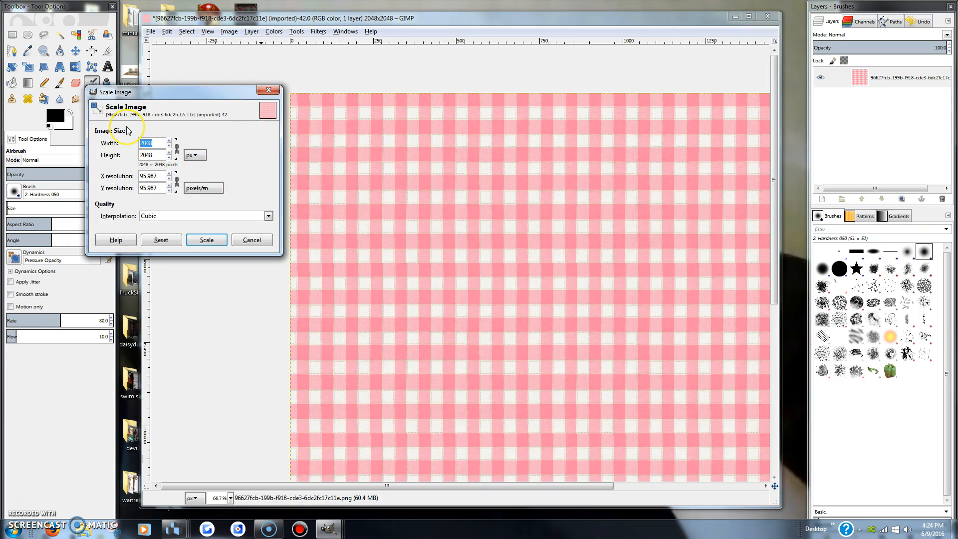
text(1024)
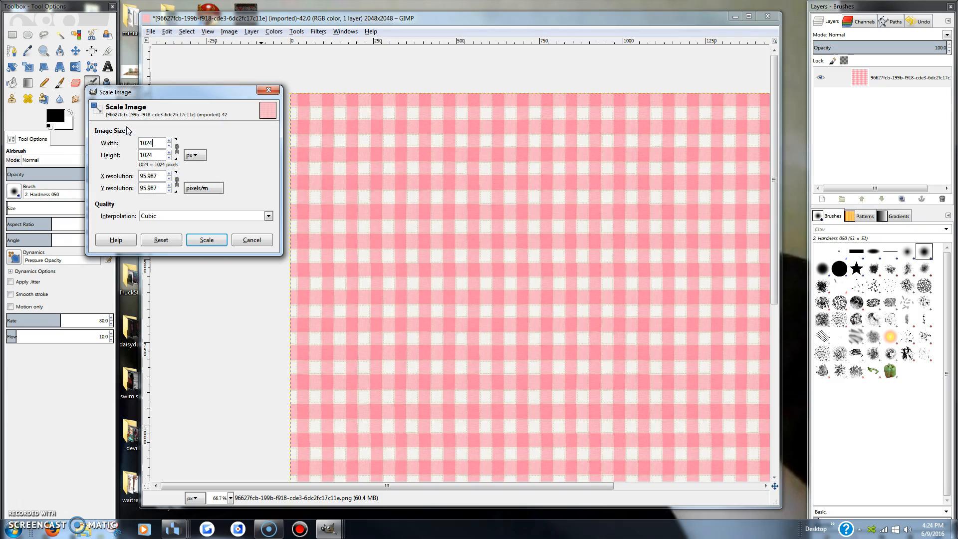
click(206, 240)
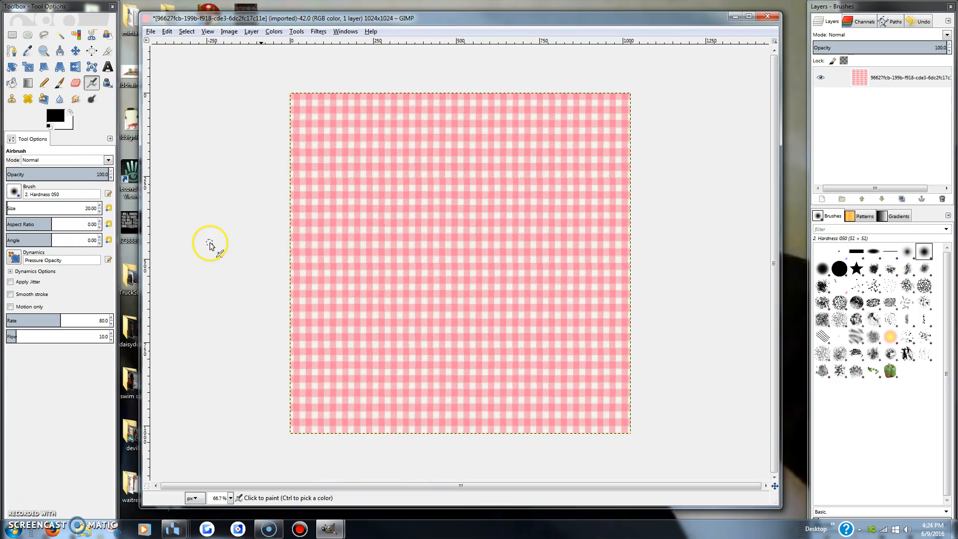
mouse_move(681, 271)
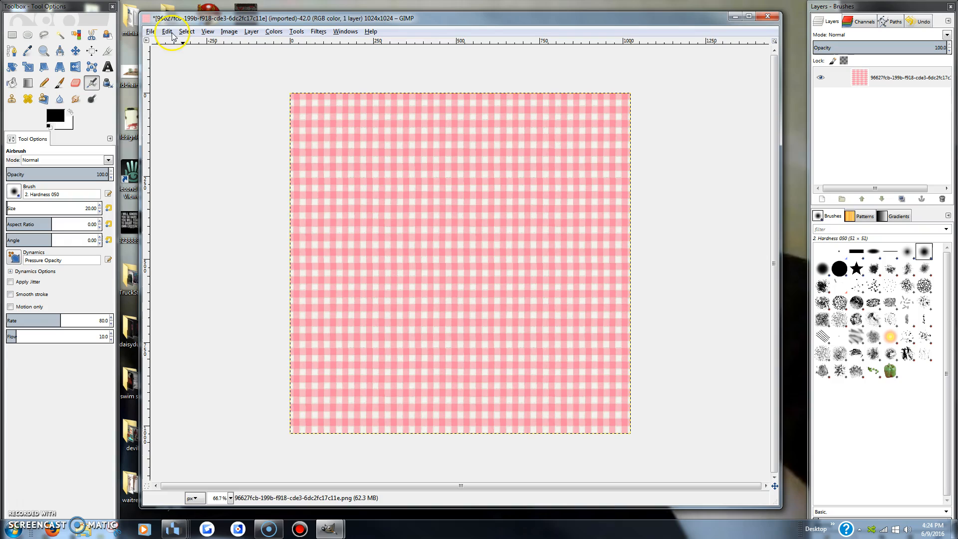
- Copy the gingham, then in tutorial2Dress hide the floral layer, keeping the collar visible
click(166, 31)
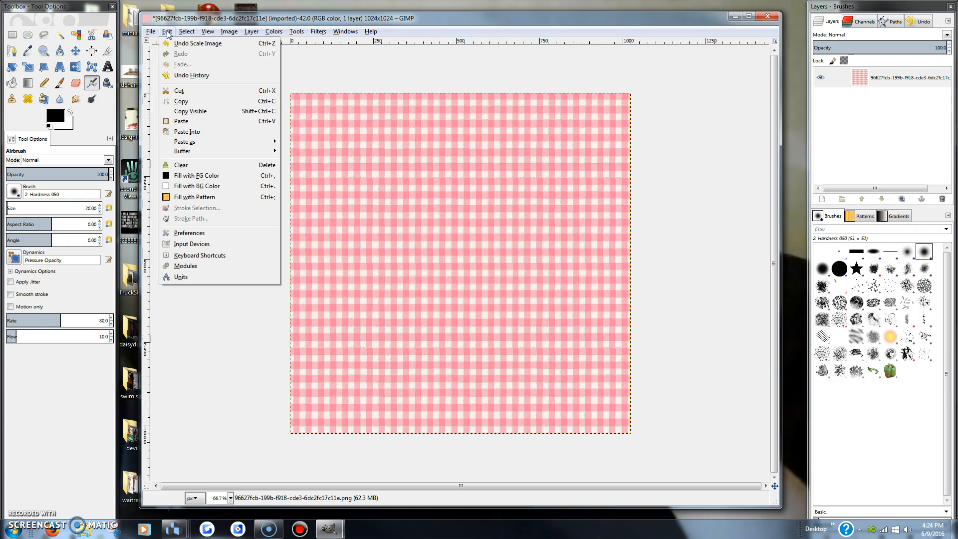
click(180, 101)
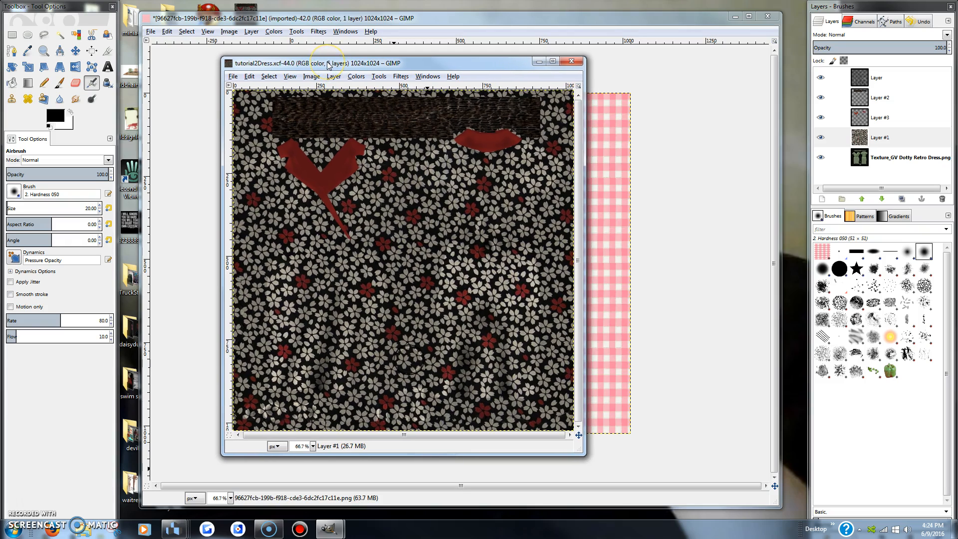
click(830, 137)
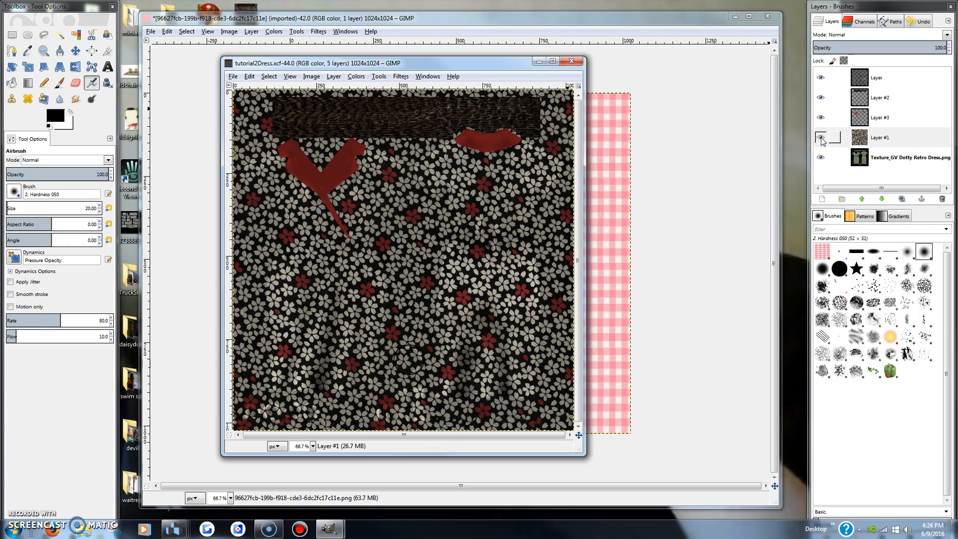
click(824, 138)
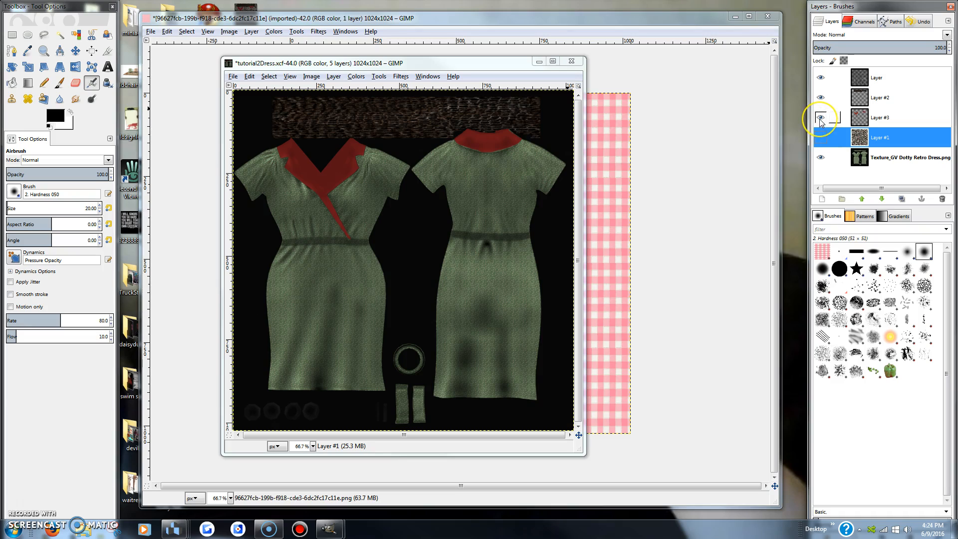
click(816, 118)
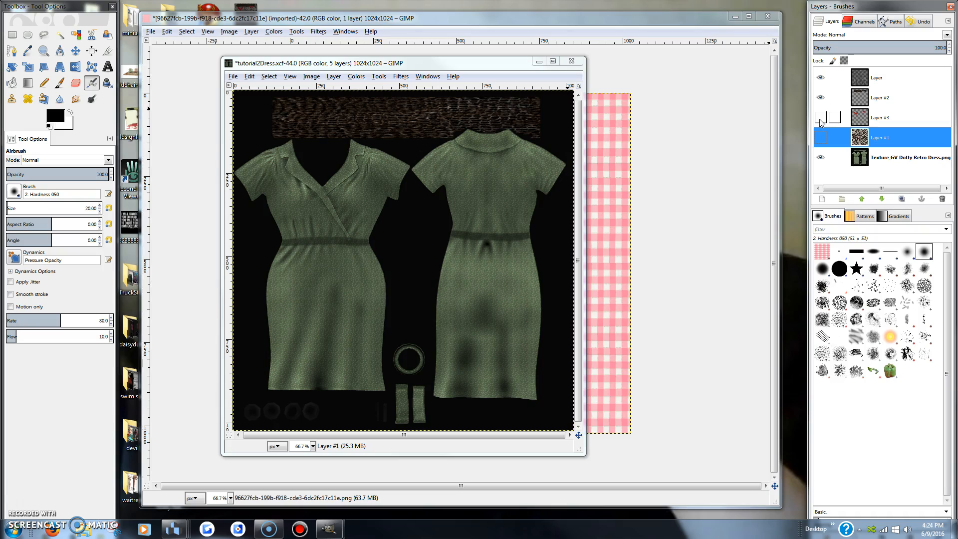
click(820, 118)
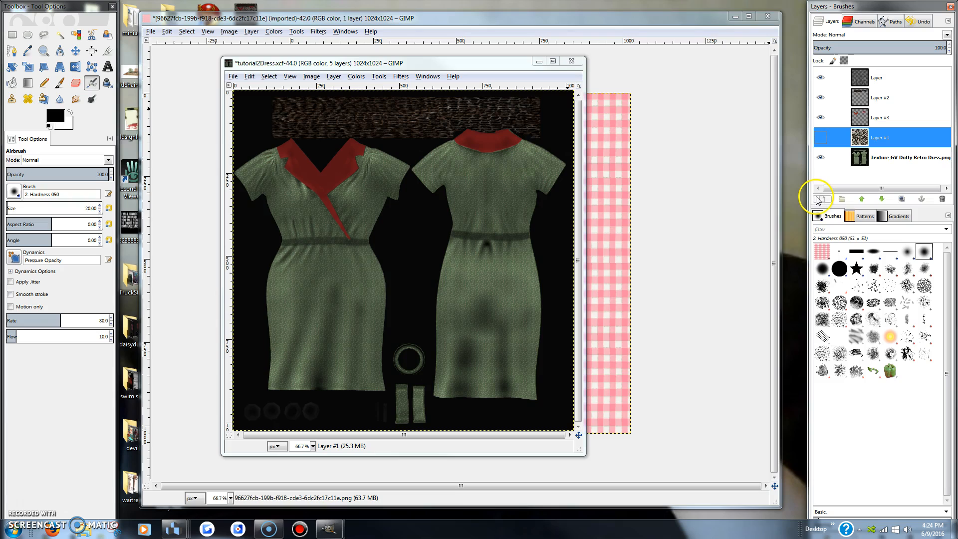
- Add a new transparent layer to the dress texture
click(822, 198)
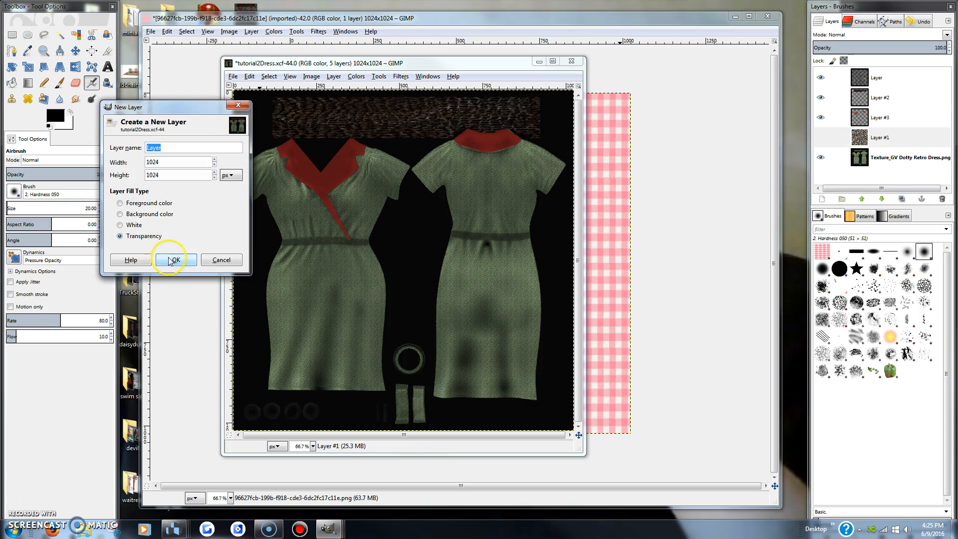
click(176, 260)
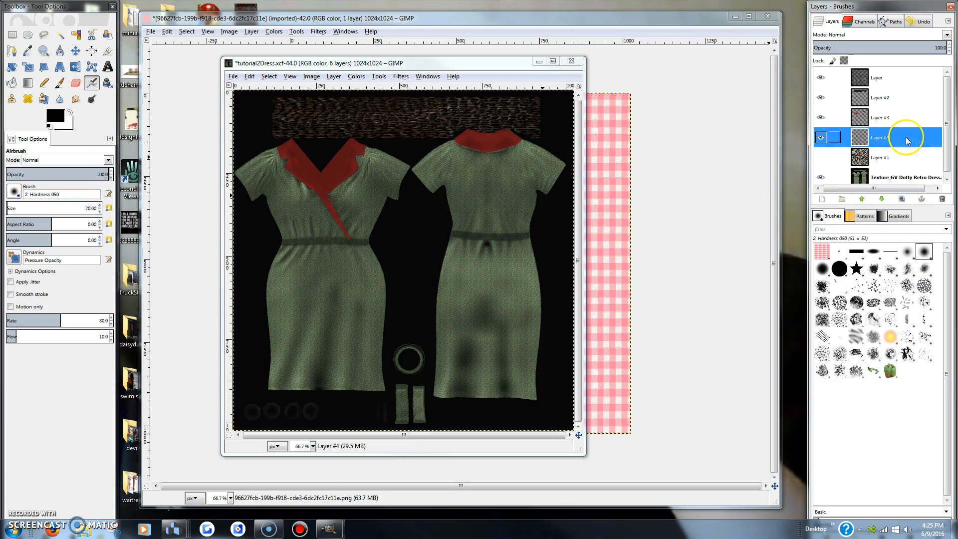
- Paste the gingham into the dress texture and select the floating selection layer
click(248, 76)
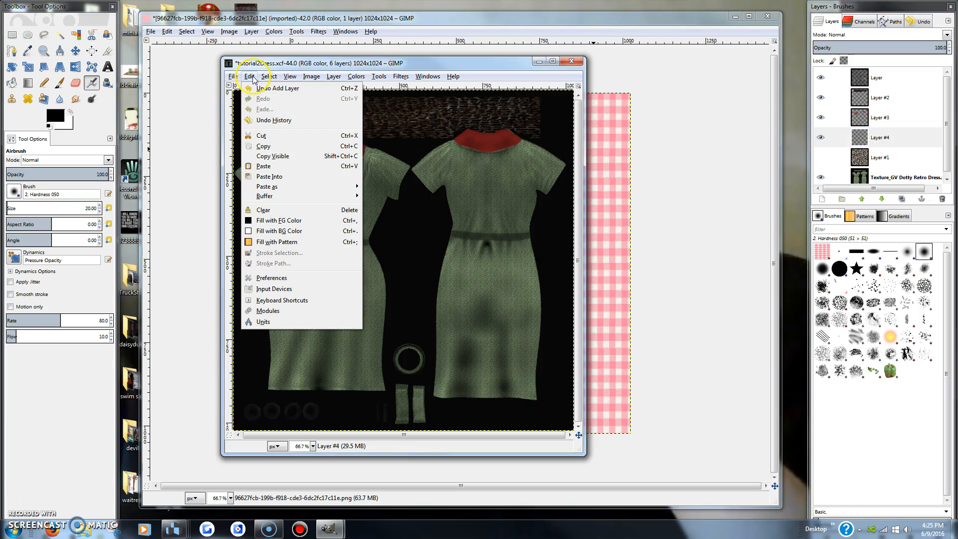
mouse_move(264, 166)
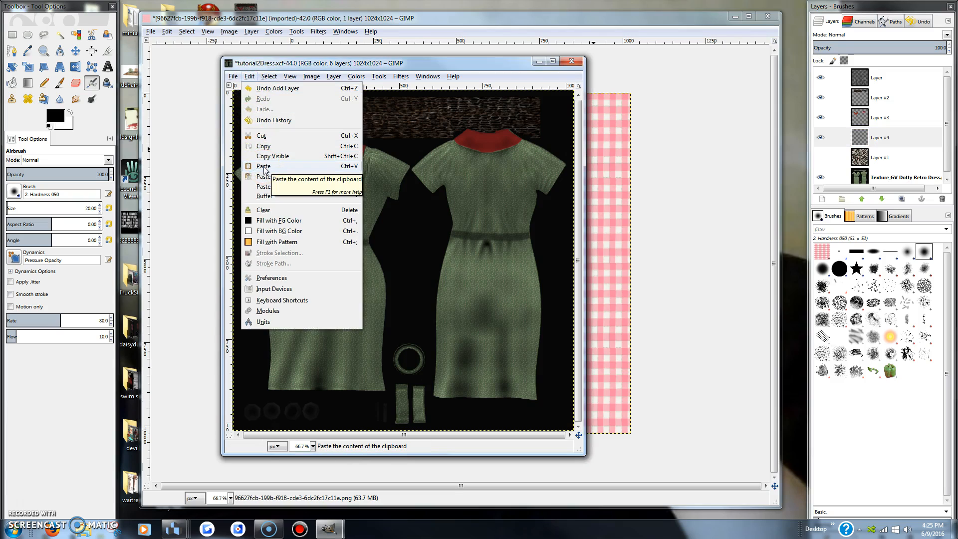
click(263, 165)
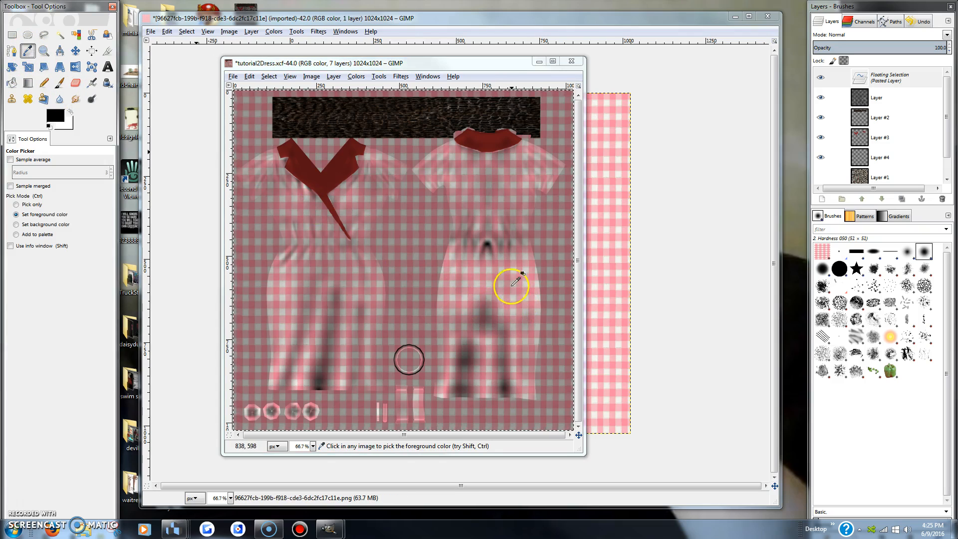
mouse_move(500, 281)
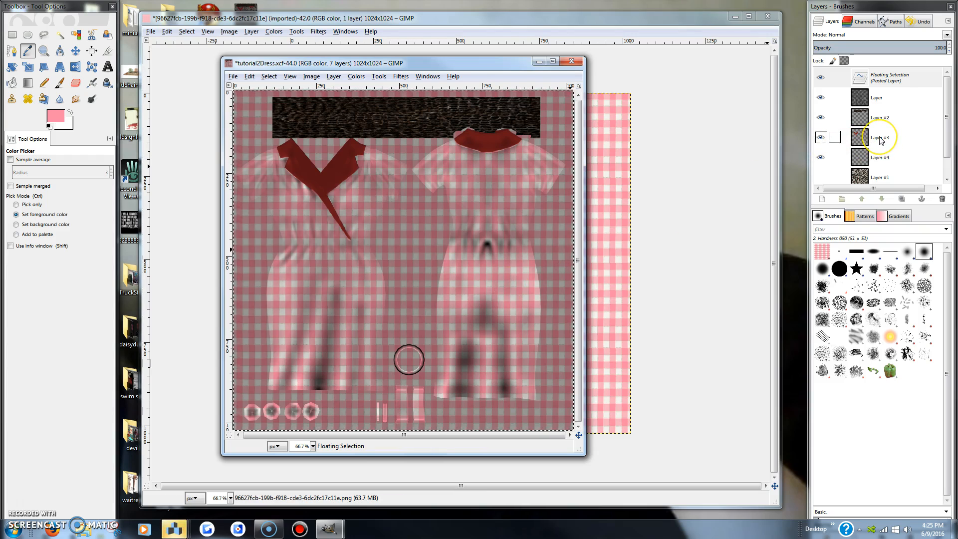
click(880, 77)
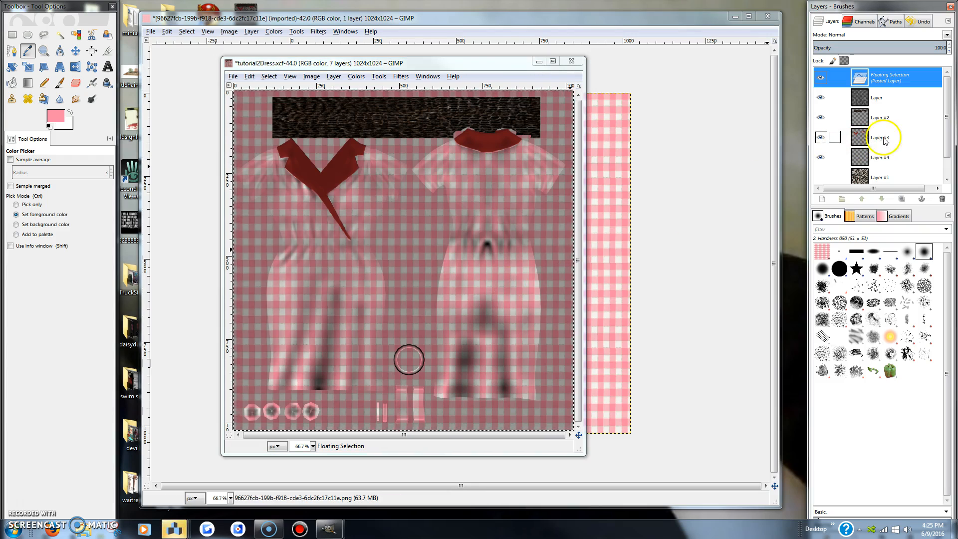
mouse_move(515, 296)
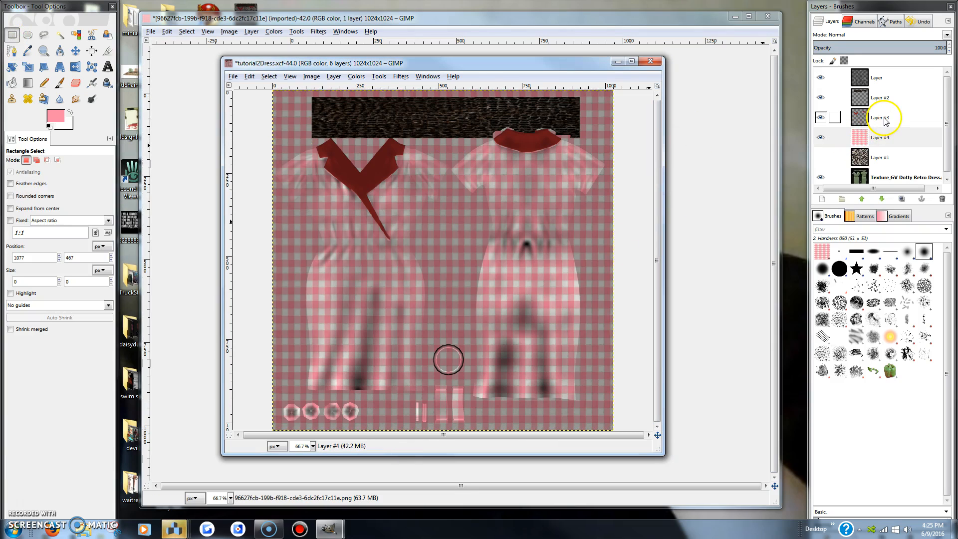
- On the collar layer, fuzzy-select the front and back collar pieces, then adjust via Select menu
click(881, 117)
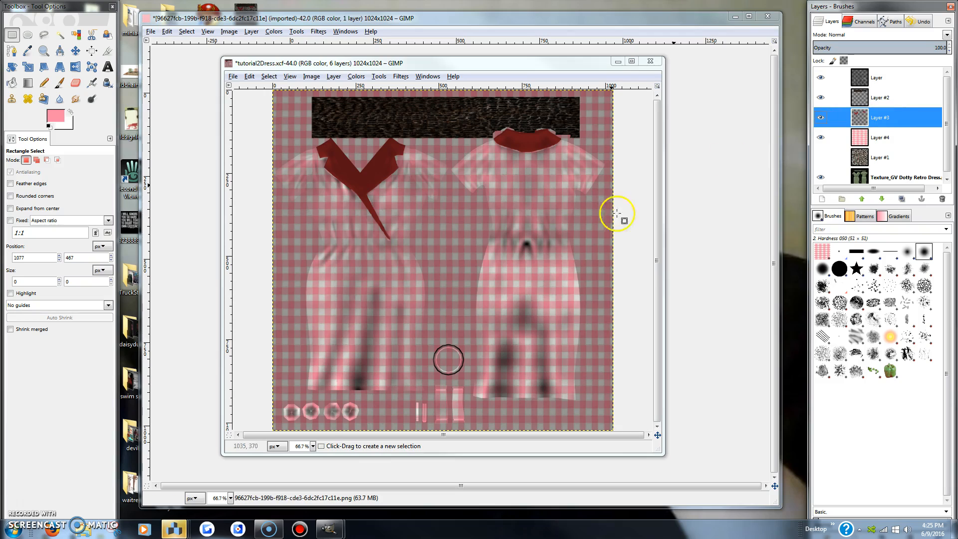
mouse_move(361, 172)
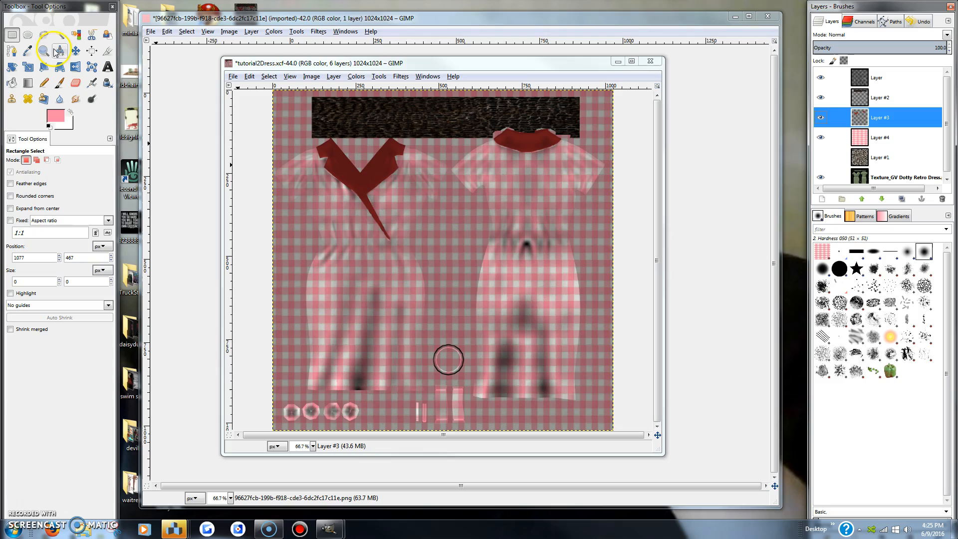
click(59, 34)
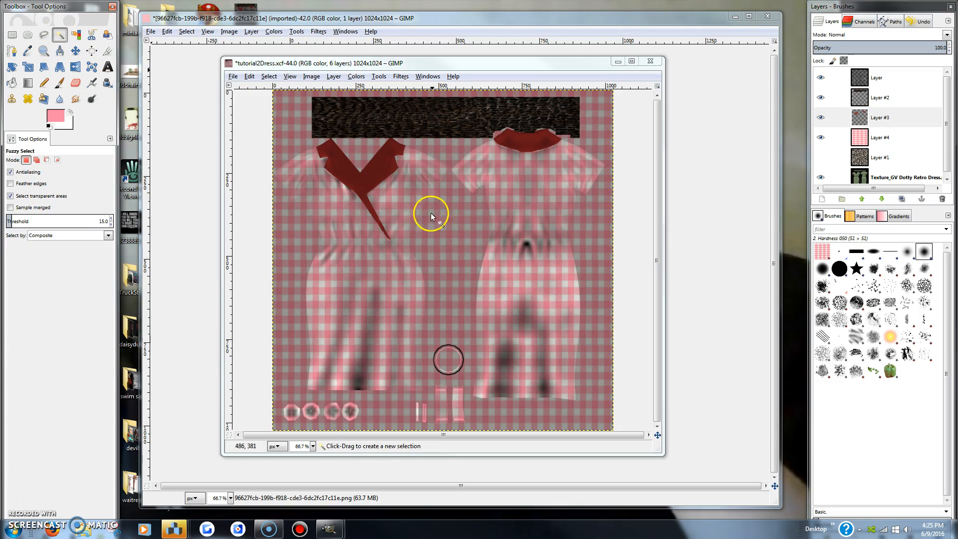
click(431, 214)
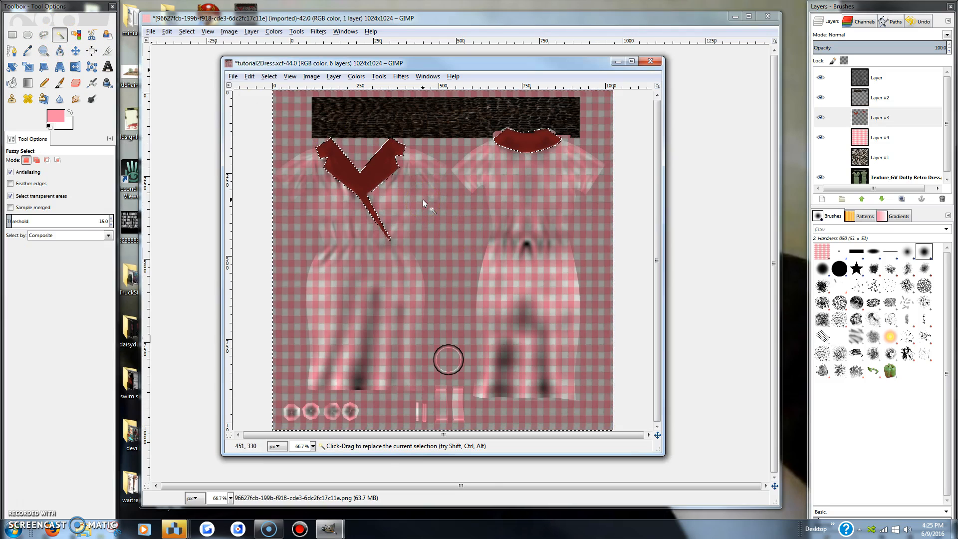
mouse_move(454, 227)
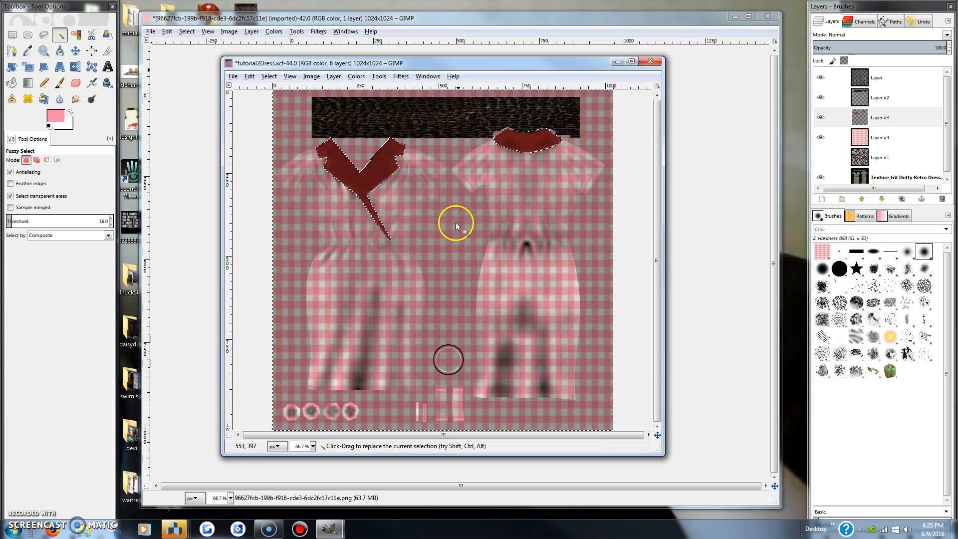
mouse_move(328, 202)
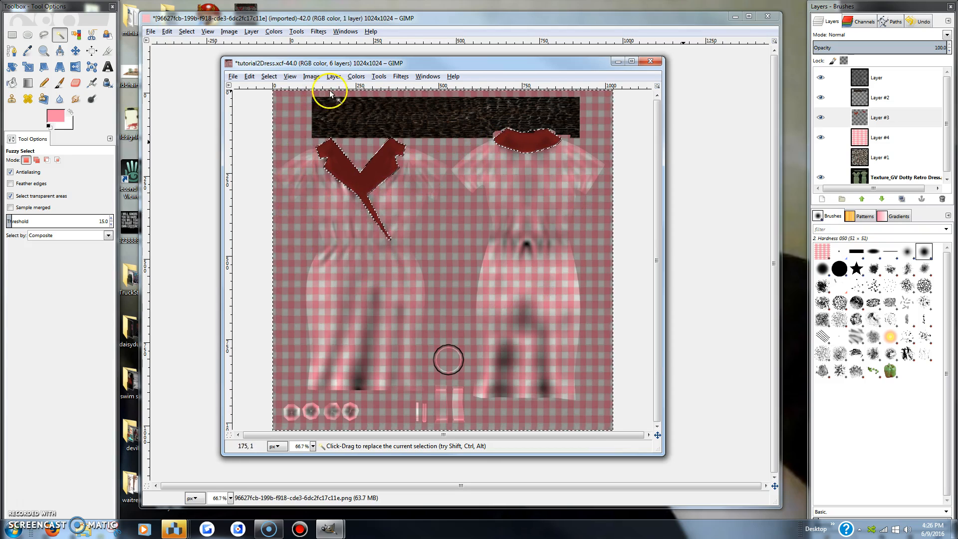
mouse_move(369, 152)
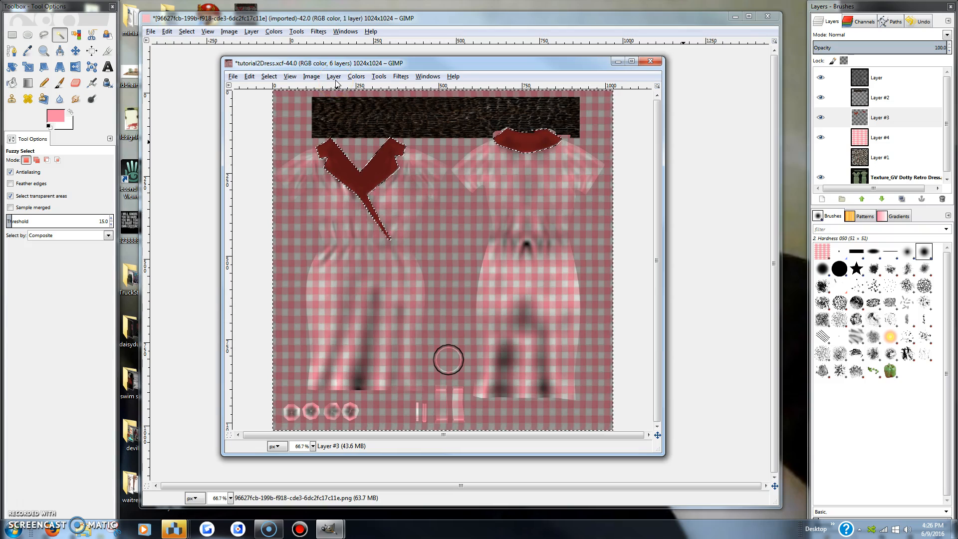
click(269, 76)
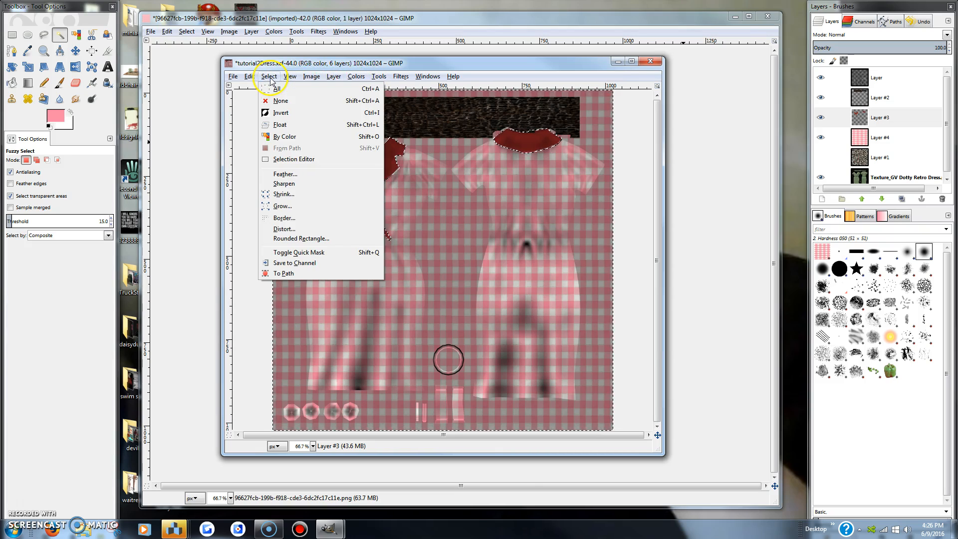
mouse_move(281, 112)
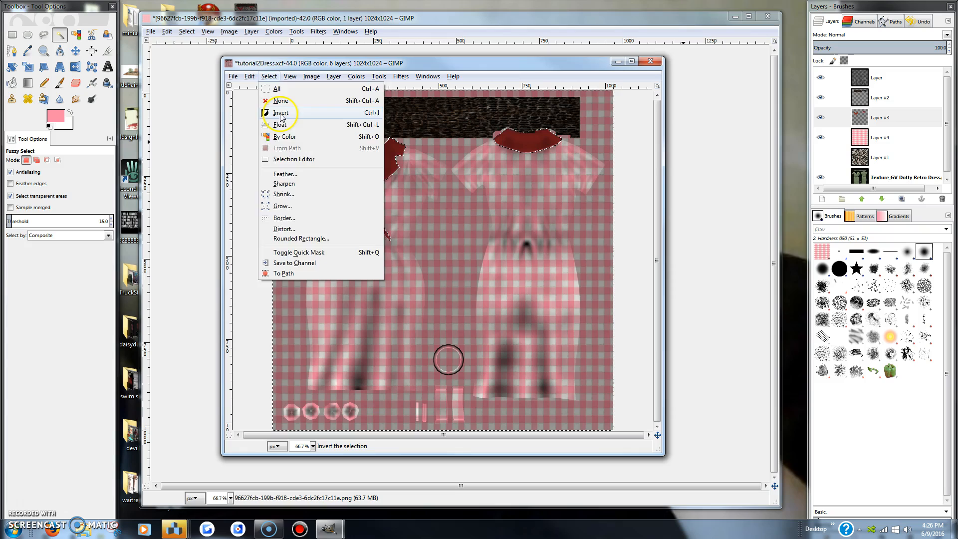
click(281, 113)
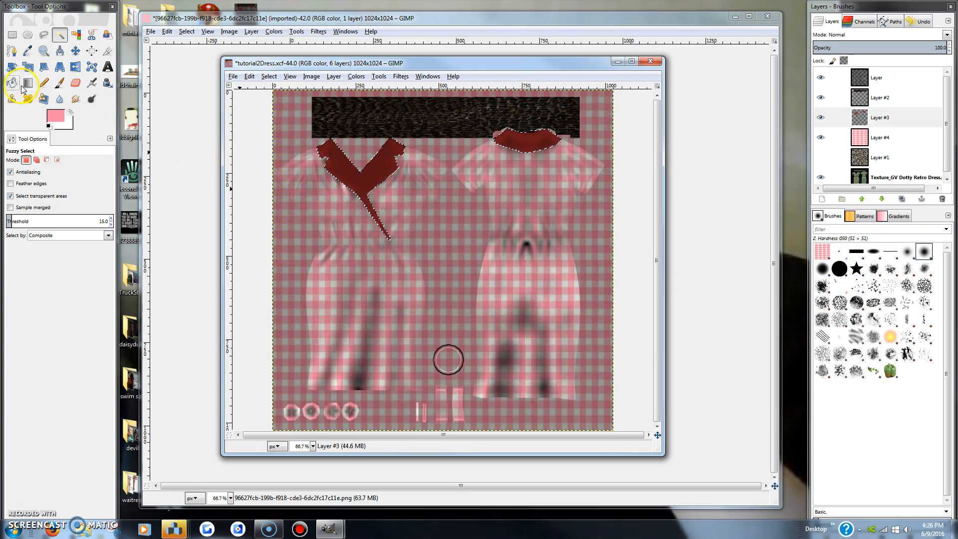
- Bucket-fill the selected collar pieces with the pink foreground colour
click(12, 82)
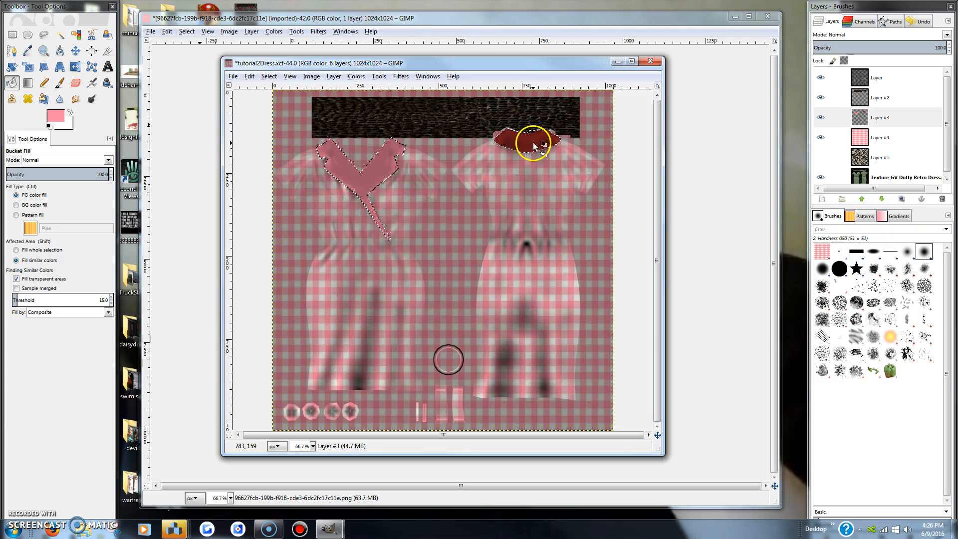
click(532, 143)
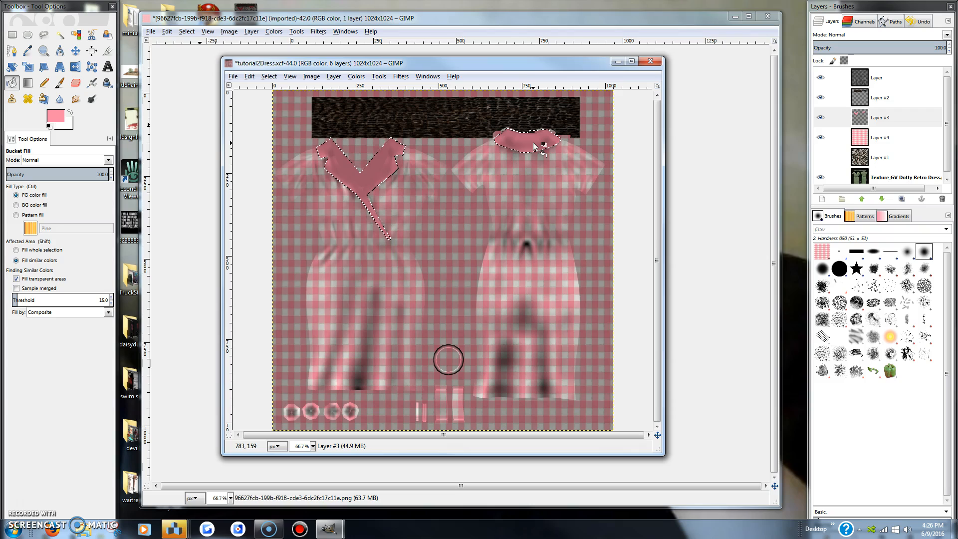
mouse_move(464, 104)
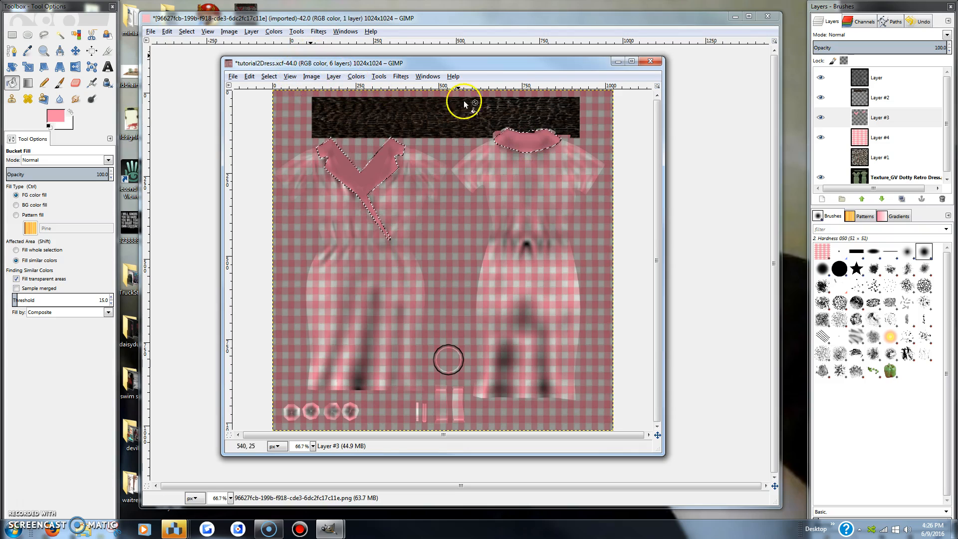
mouse_move(204, 50)
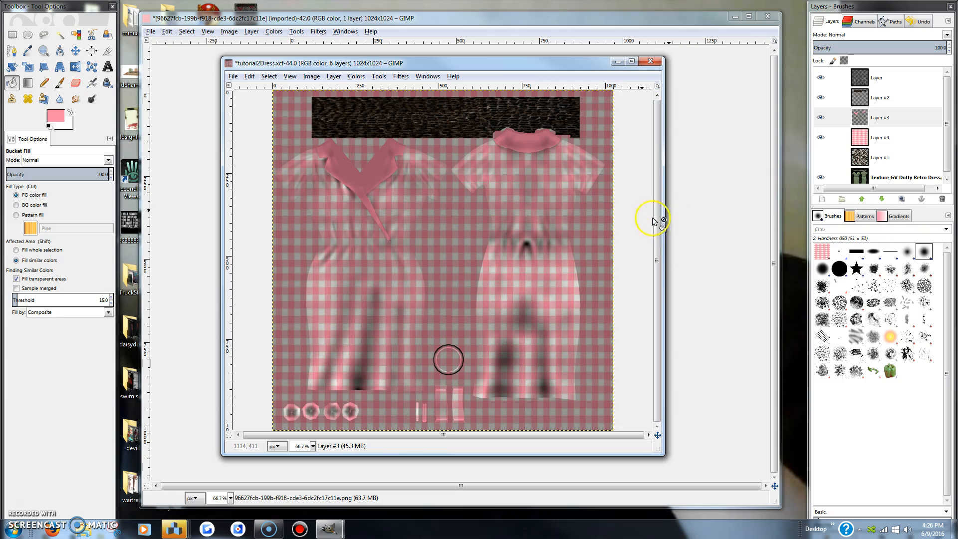
mouse_move(635, 250)
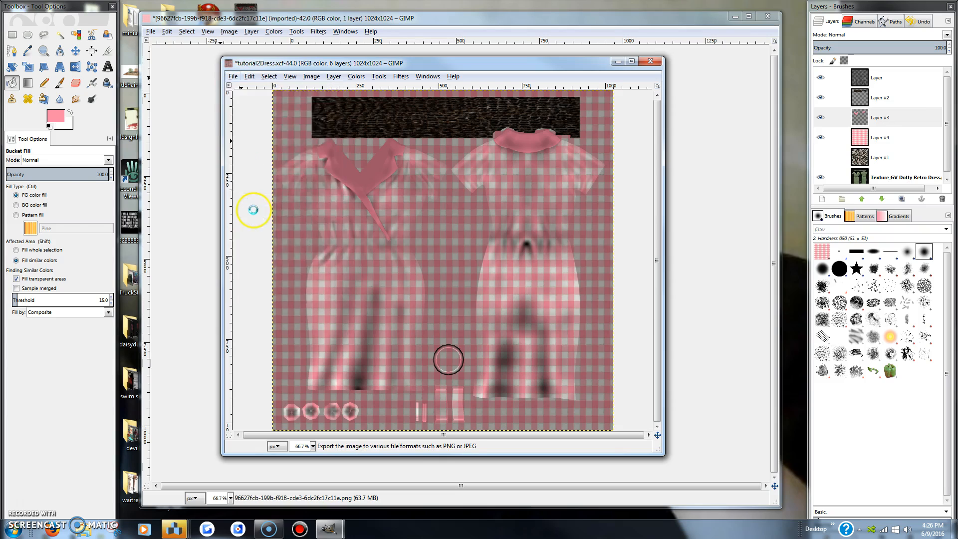
- Export As with the name changed to tutorial3Dress.png, backing out of PNG options once
click(232, 76)
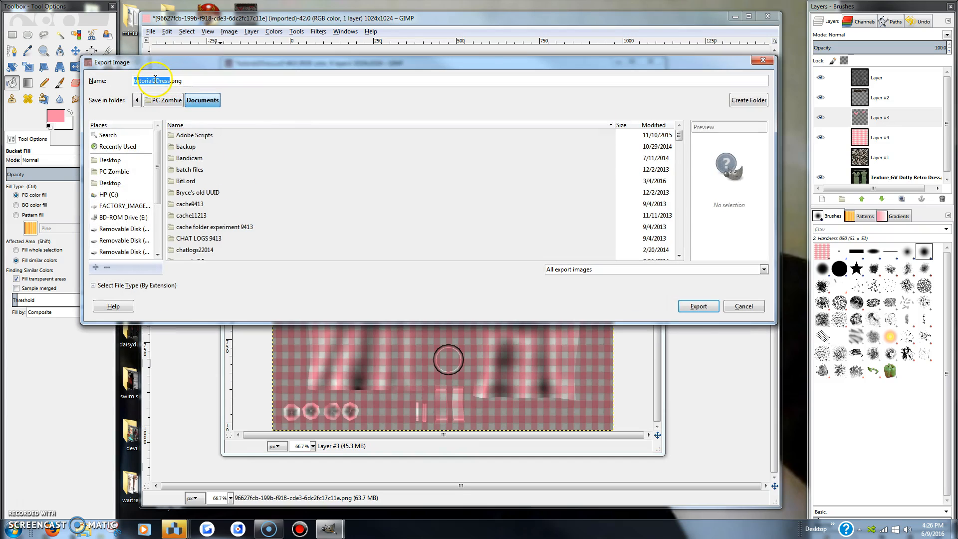
click(155, 80)
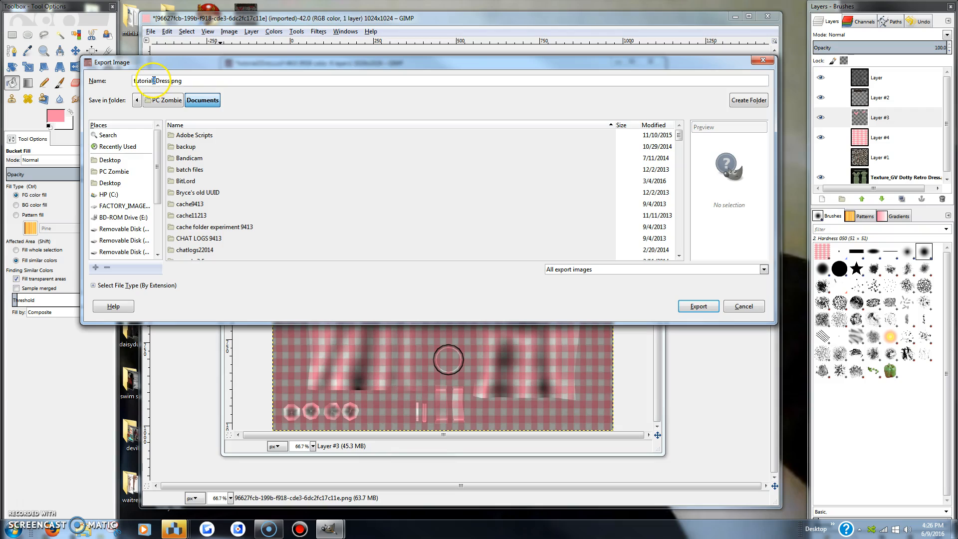
text(3)
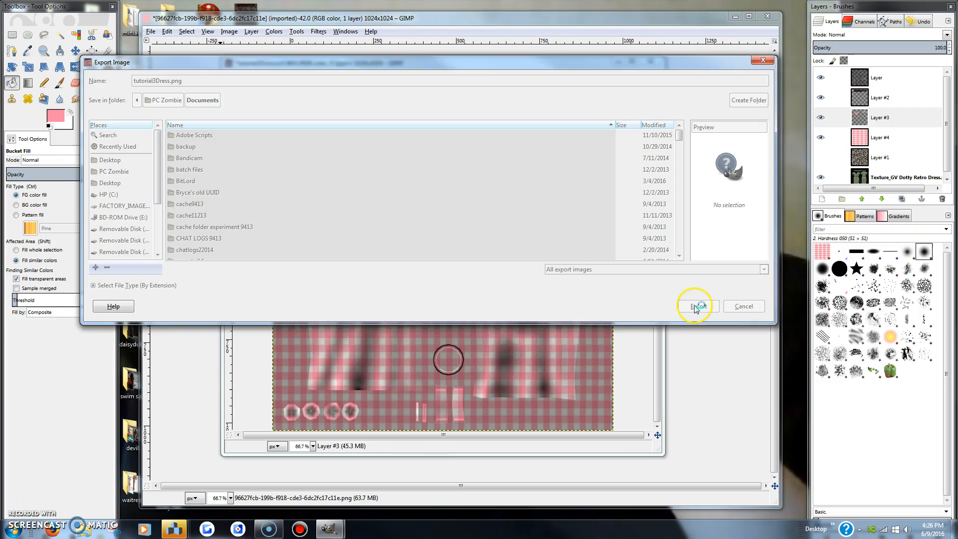
click(694, 307)
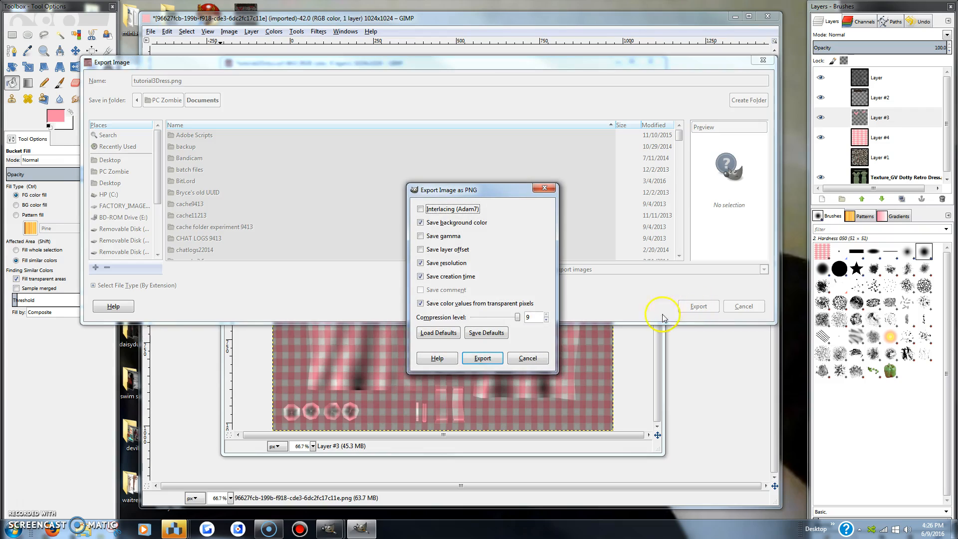
mouse_move(527, 358)
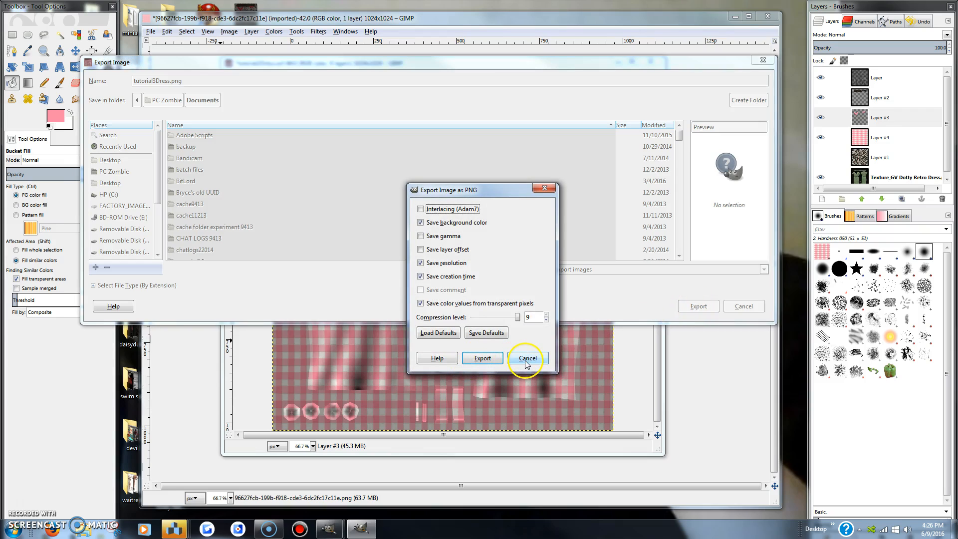
click(525, 358)
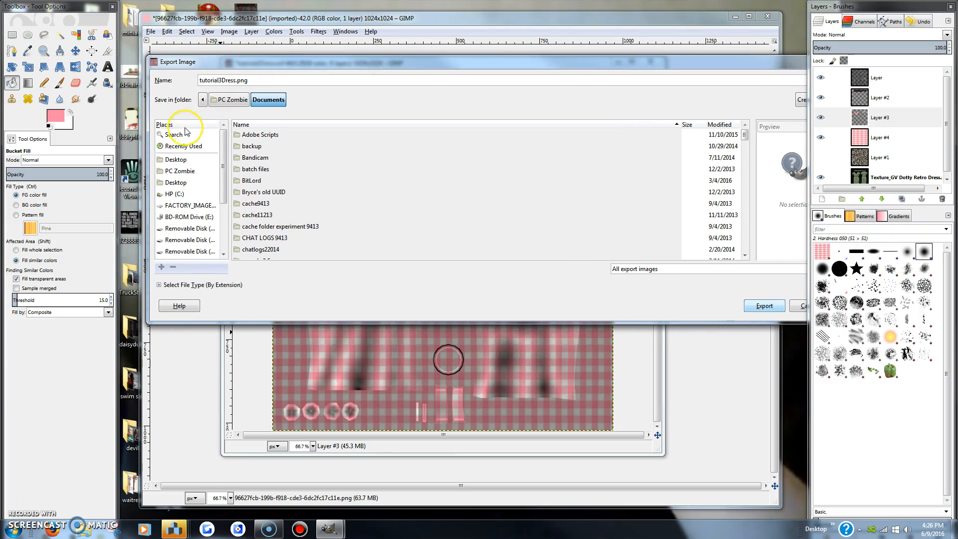
- Choose Desktop as the location and export tutorial3Dress.png, confirming PNG settings
click(176, 159)
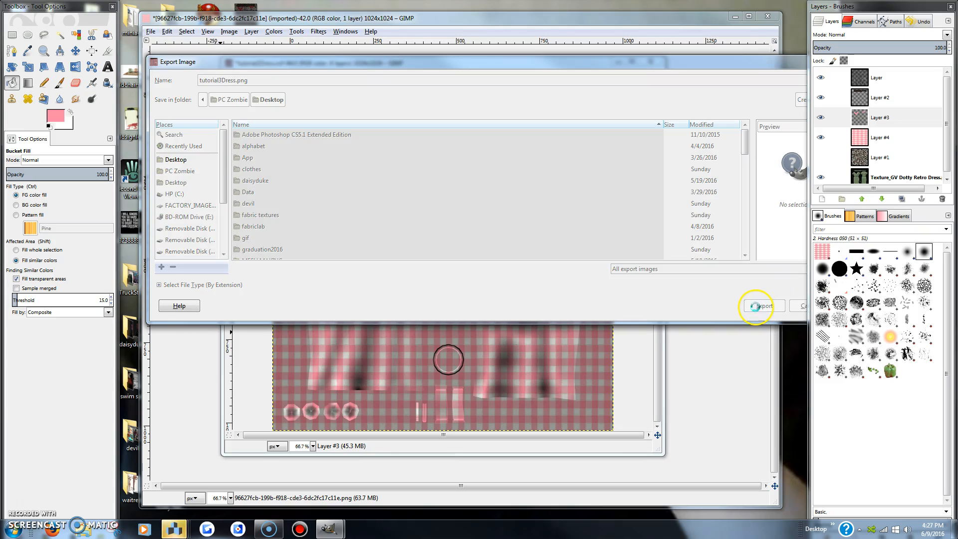
click(760, 305)
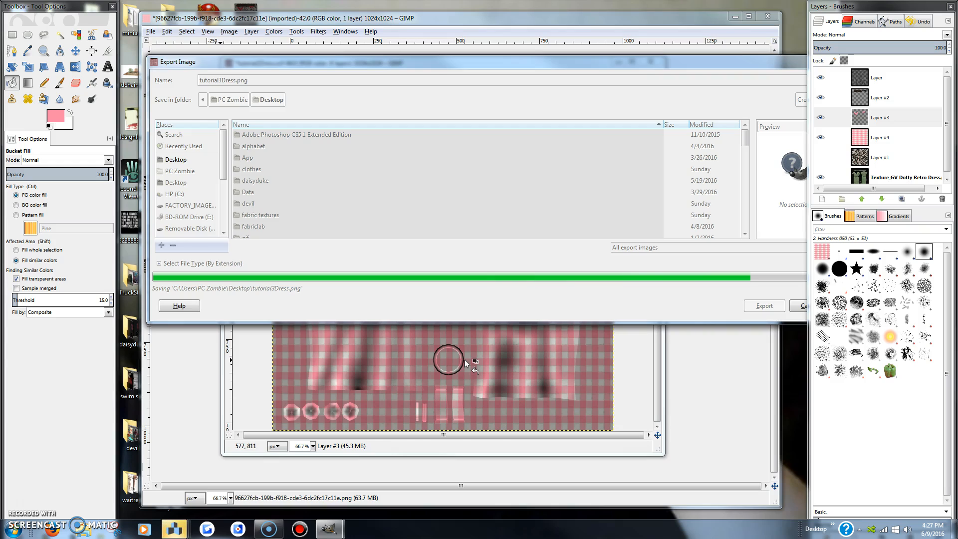
click(763, 305)
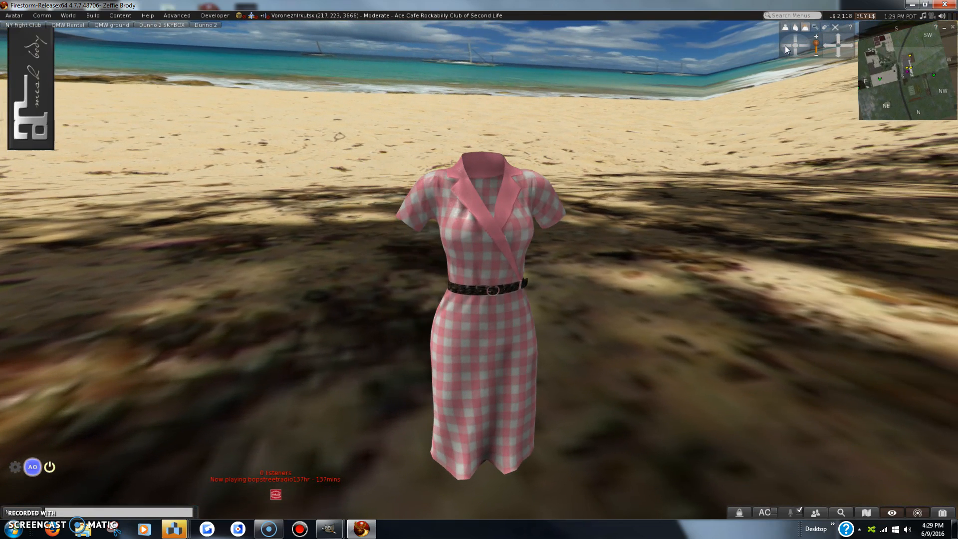
- View the mesh dress in Firestorm wearing the pink gingham texture with matching pink collar
click(806, 47)
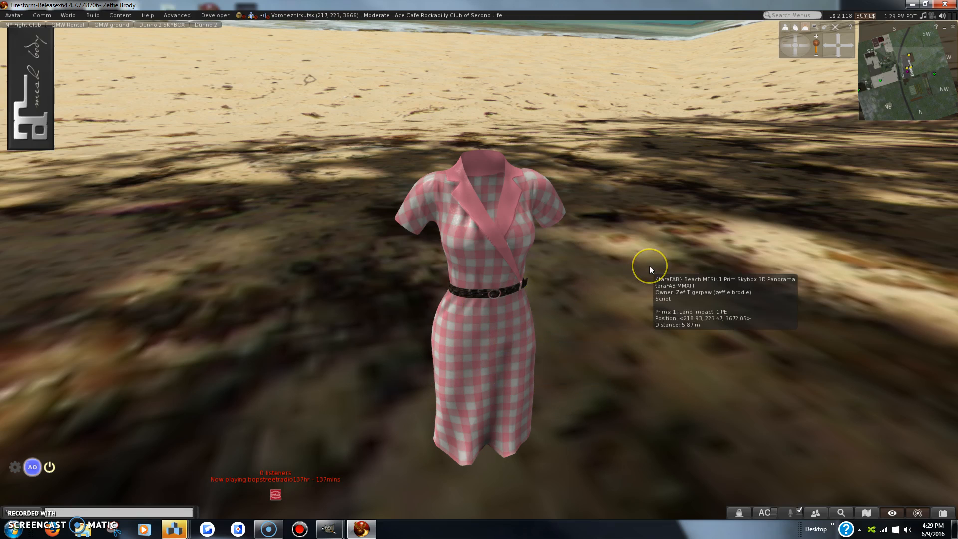
mouse_move(590, 305)
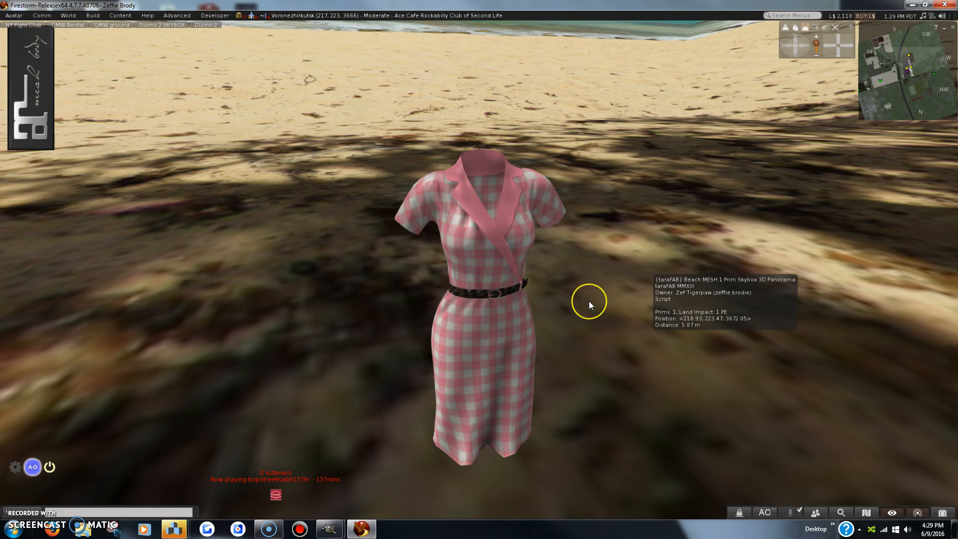
mouse_move(590, 305)
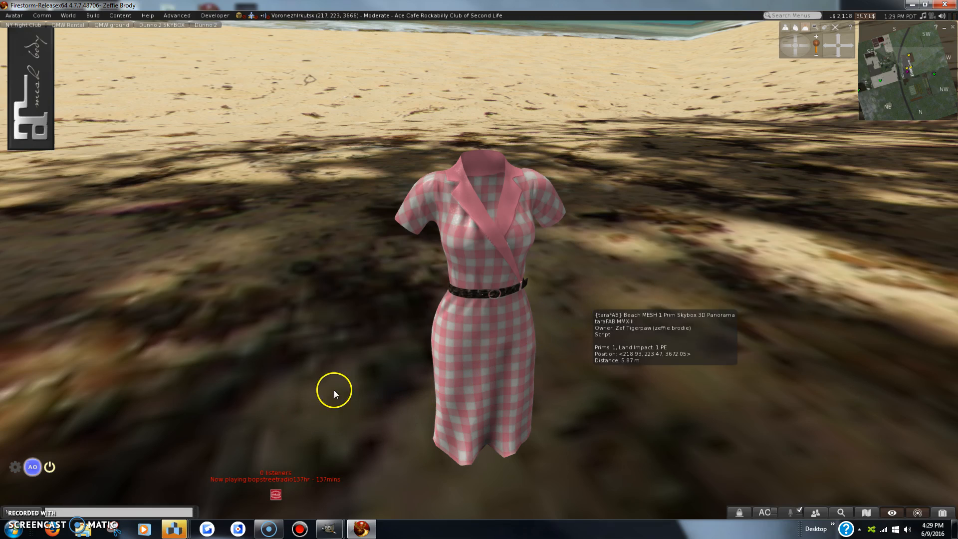
mouse_move(16, 506)
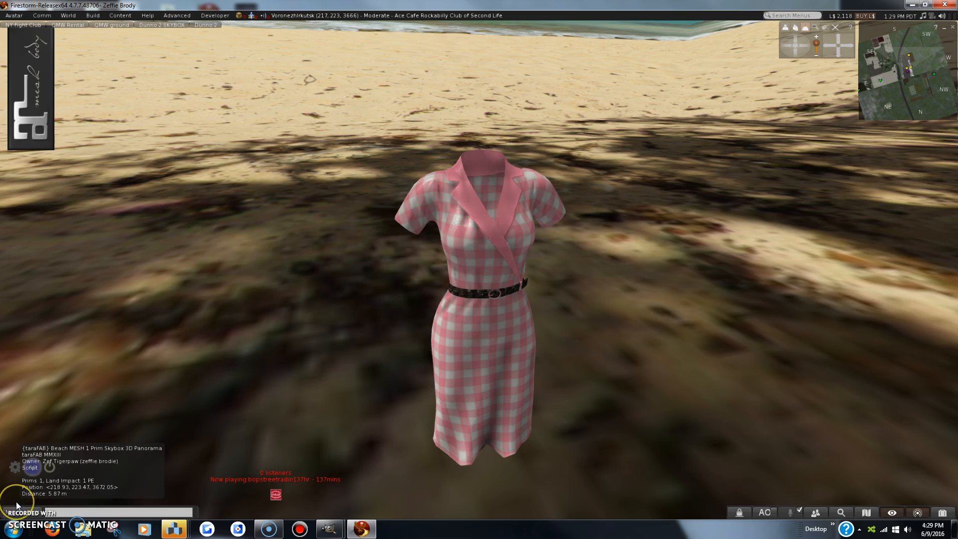